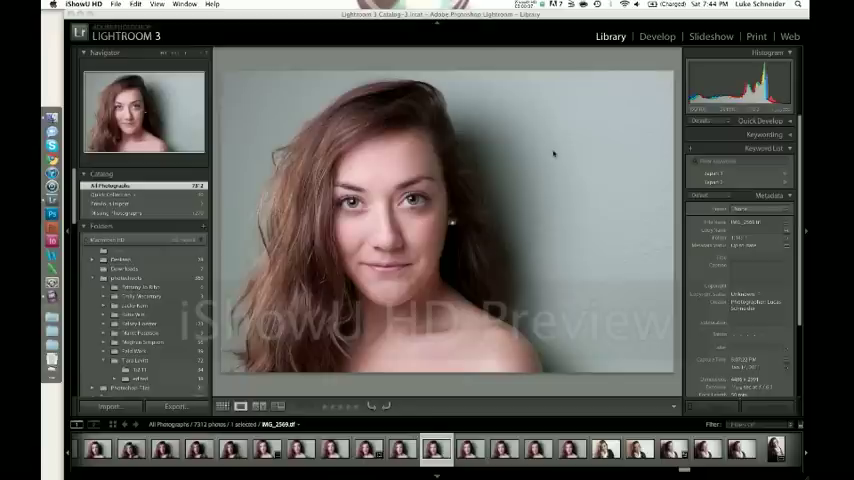
mouse_move(540, 154)
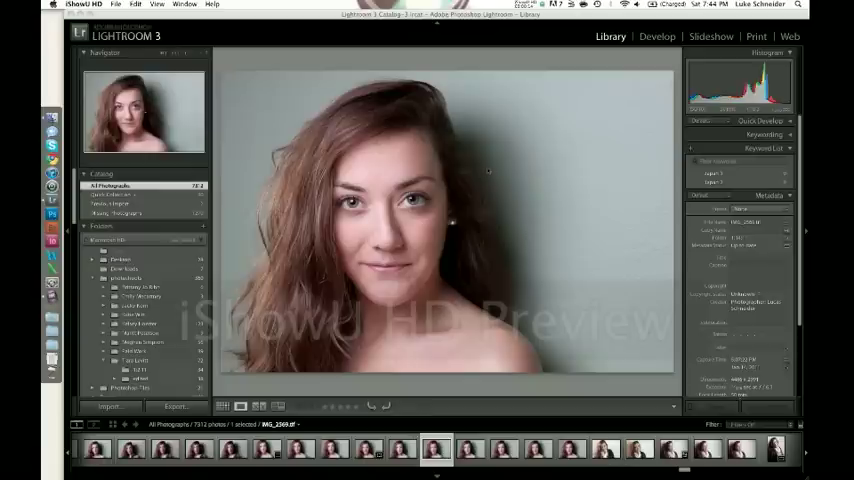
mouse_move(513, 124)
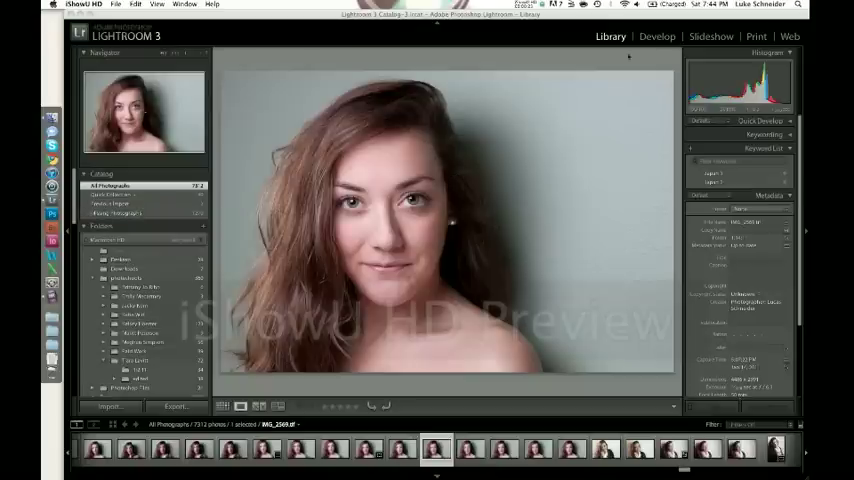
- Switch Lightroom to the Develop module to adjust the portrait's temperature, tint and blacks
click(657, 36)
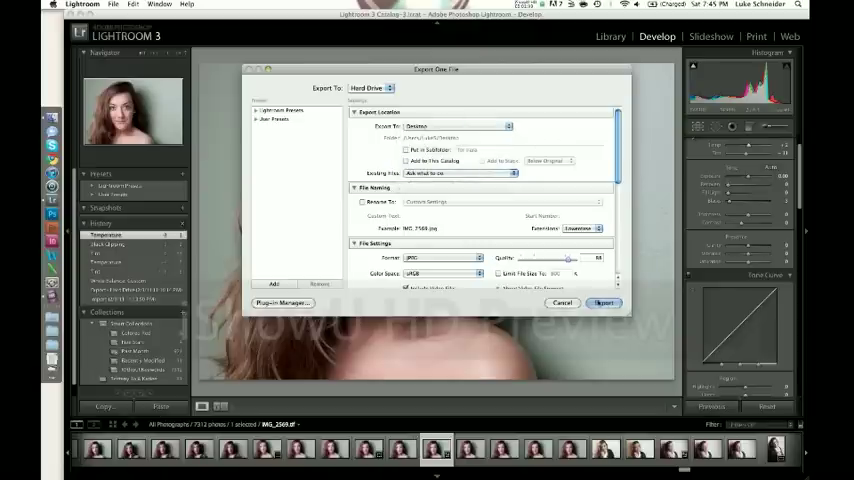
- Set the export file format to TIFF and export the portrait
click(440, 258)
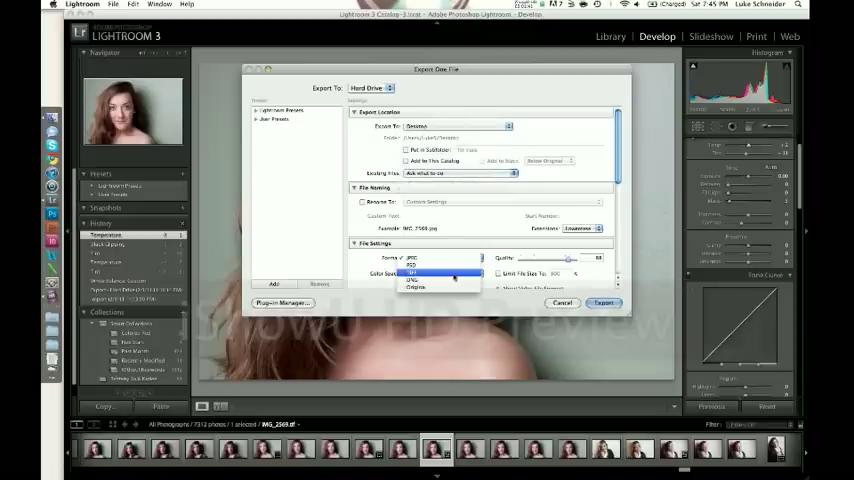
click(430, 258)
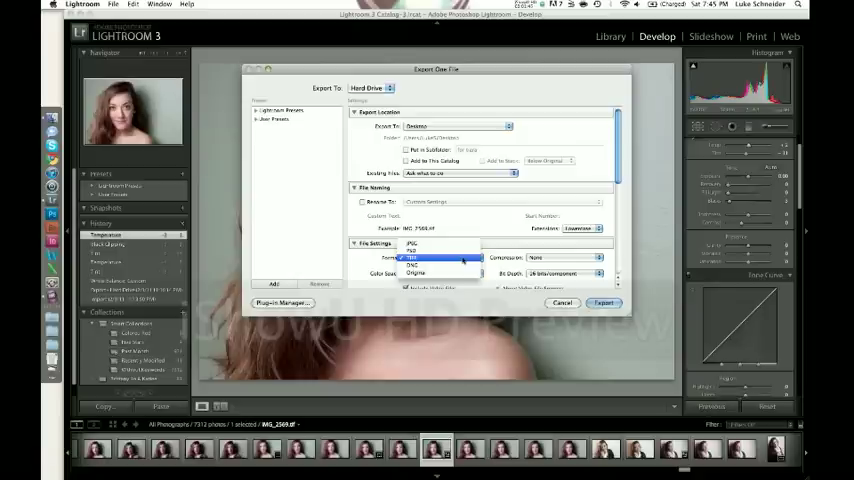
click(437, 258)
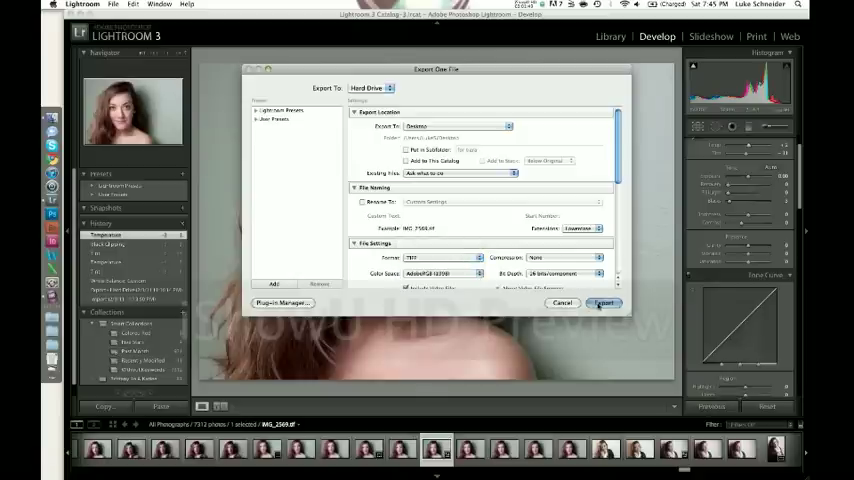
click(603, 303)
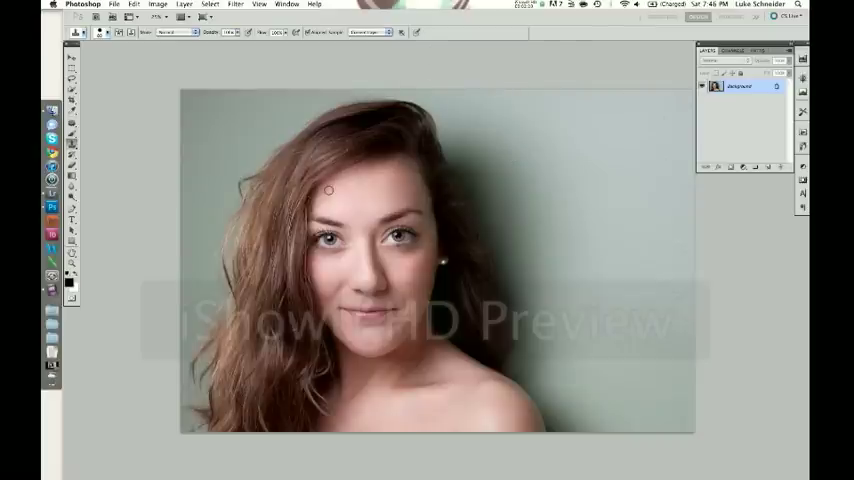
mouse_move(587, 212)
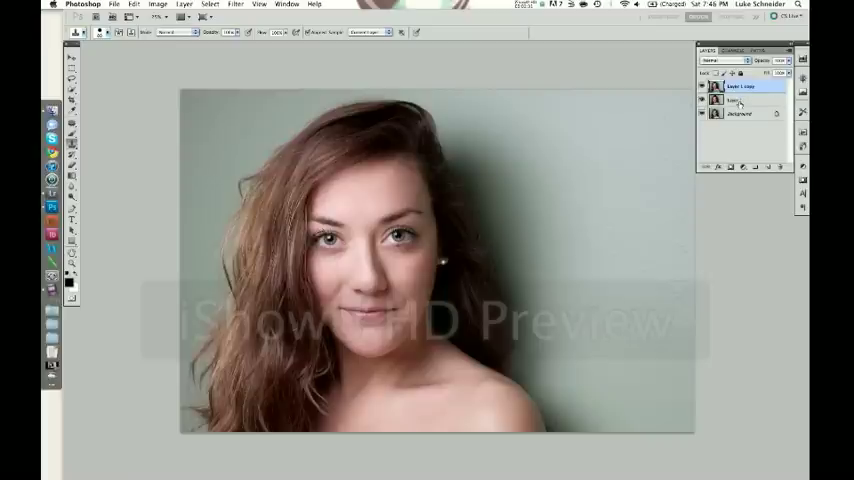
- Rename the top and middle duplicate portrait layers
double_click(740, 99)
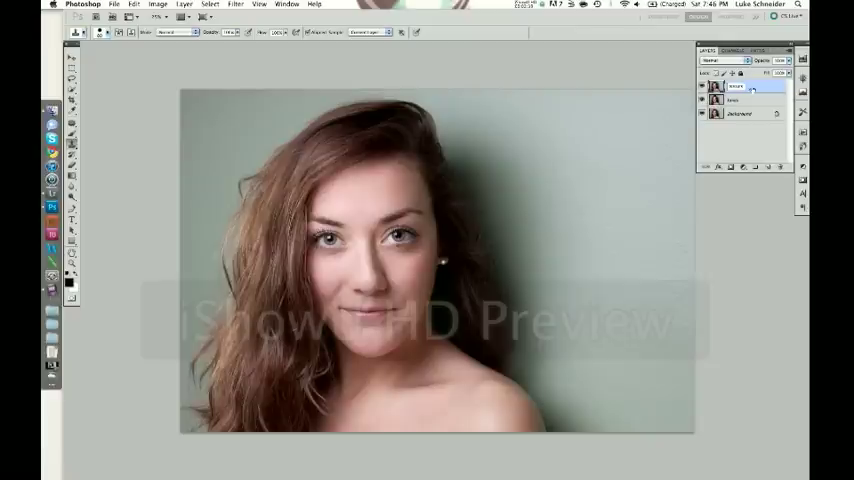
click(740, 99)
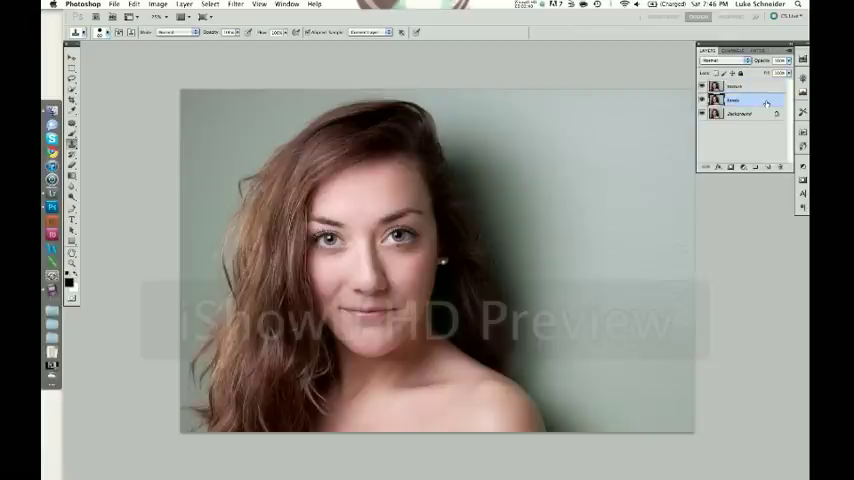
double_click(740, 99)
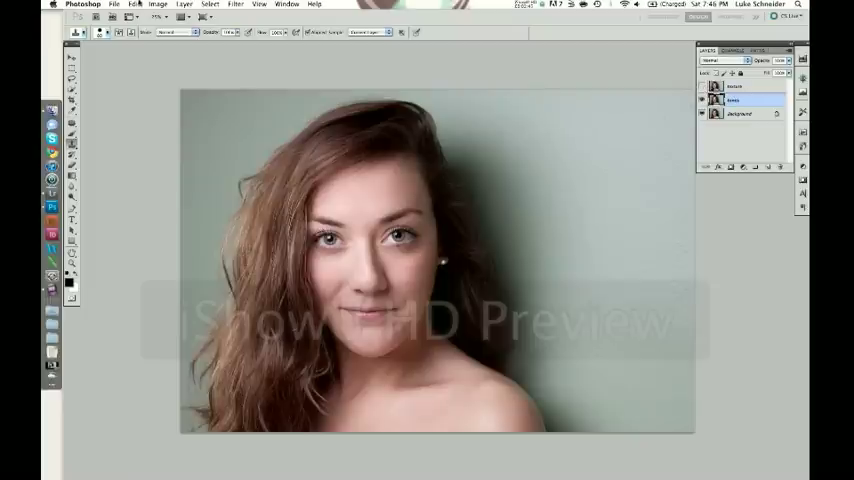
click(237, 4)
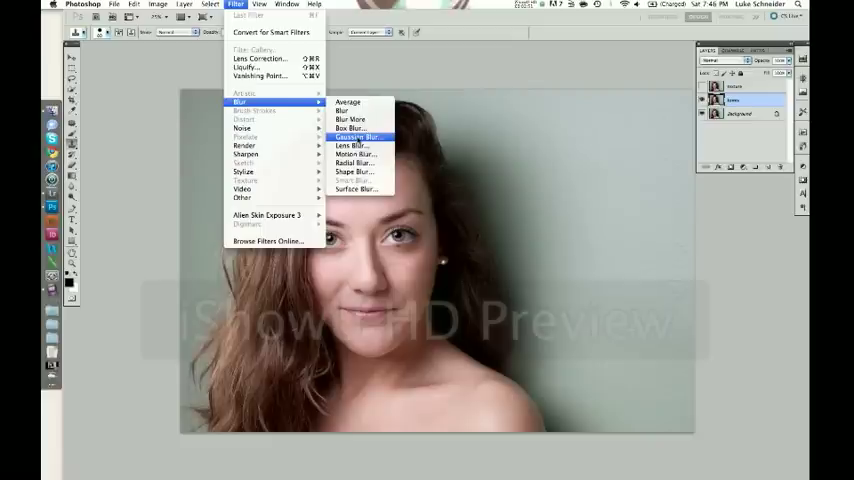
- Apply a Gaussian blur to the middle copy, then select the top copy
click(357, 137)
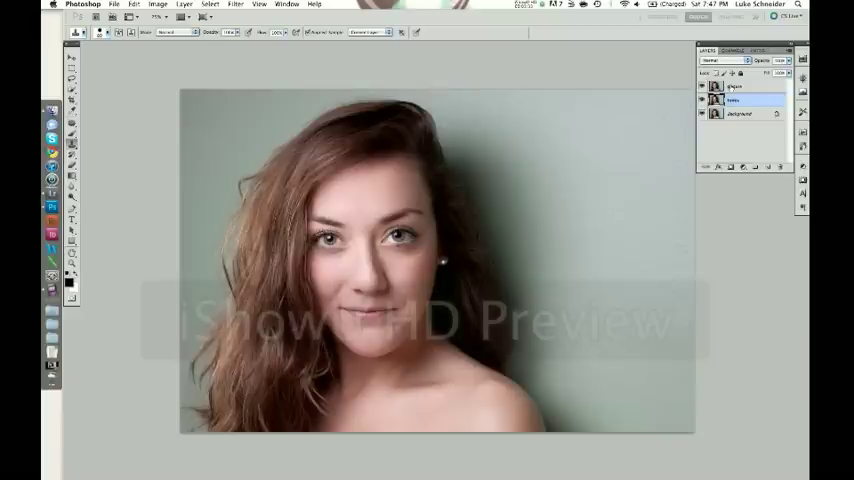
click(740, 100)
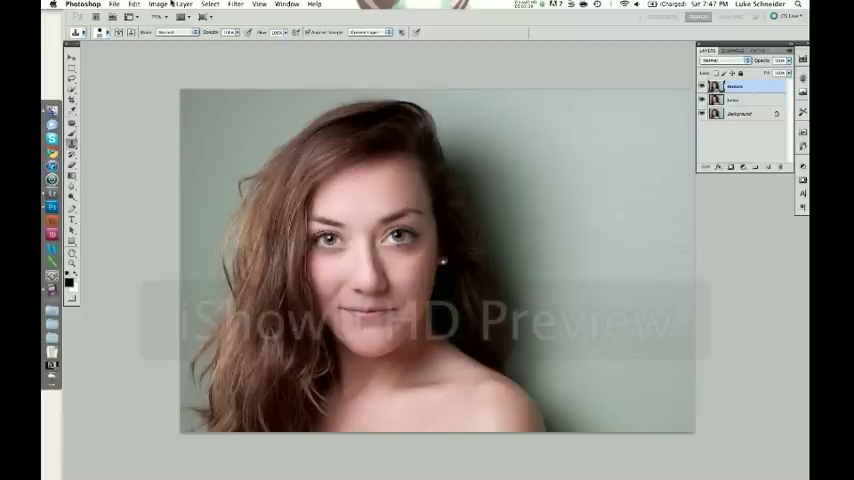
- Apply Image onto the texture layer: subtract the tones layer, Scale 2, Offset 128
click(158, 4)
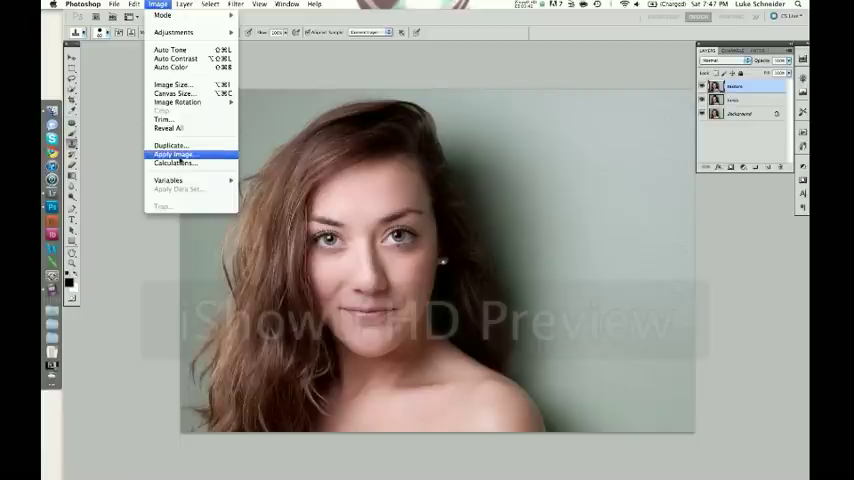
click(175, 153)
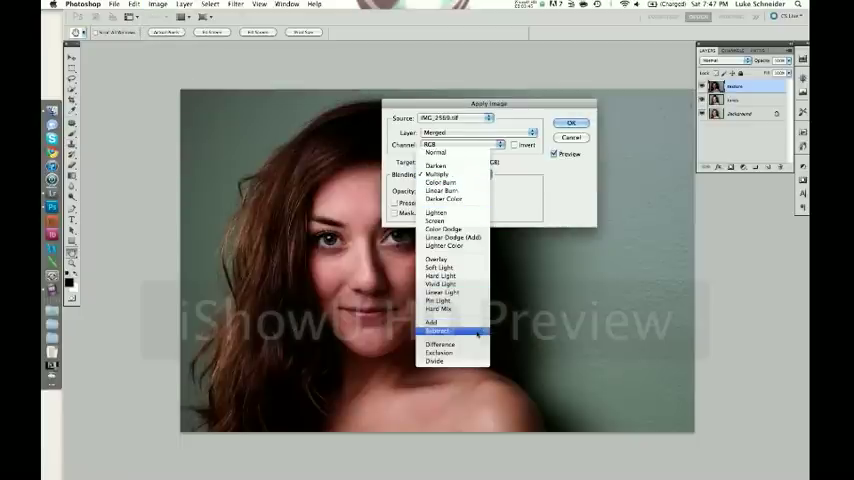
click(438, 331)
text(128)
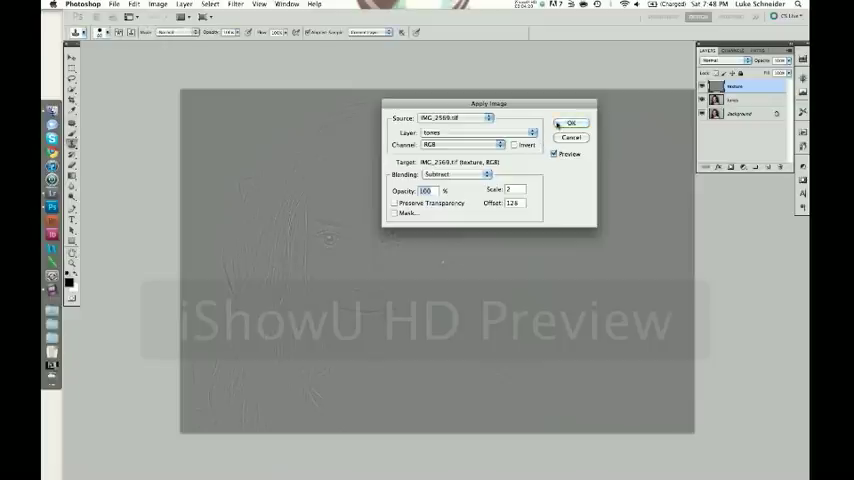
click(570, 122)
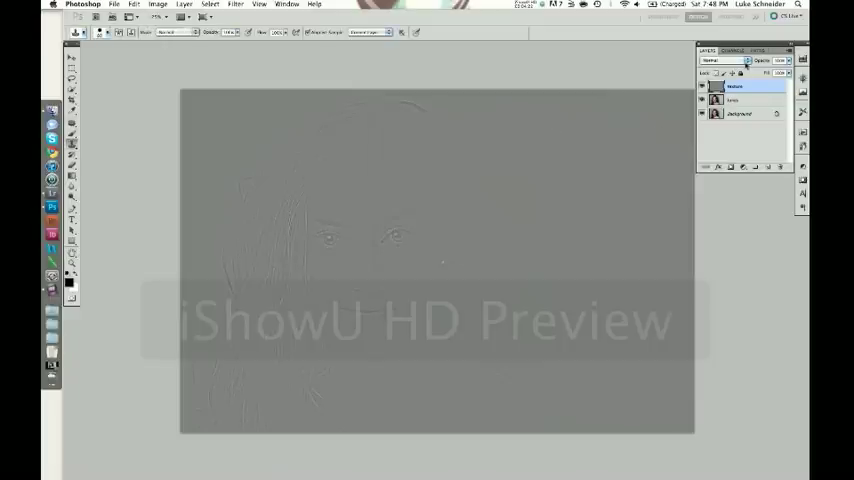
- Set the texture layer's blend mode to Linear Light
click(725, 60)
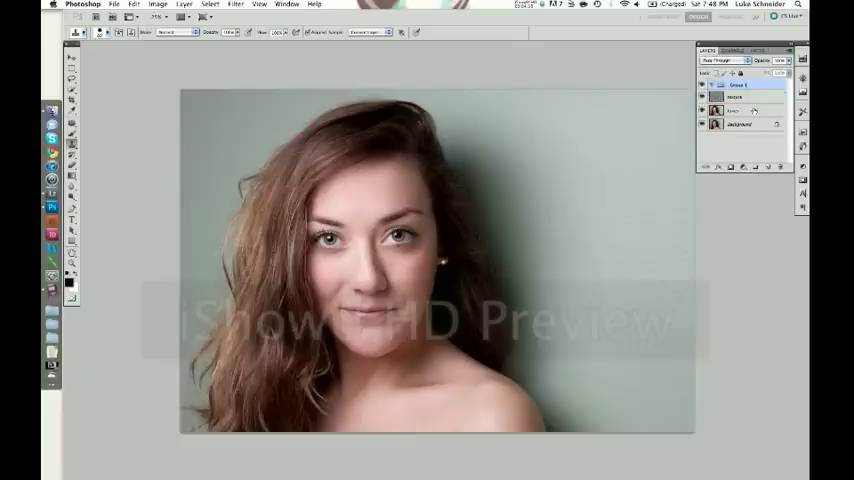
- Rename the new layer group to 'Dodge And Burn'
double_click(738, 84)
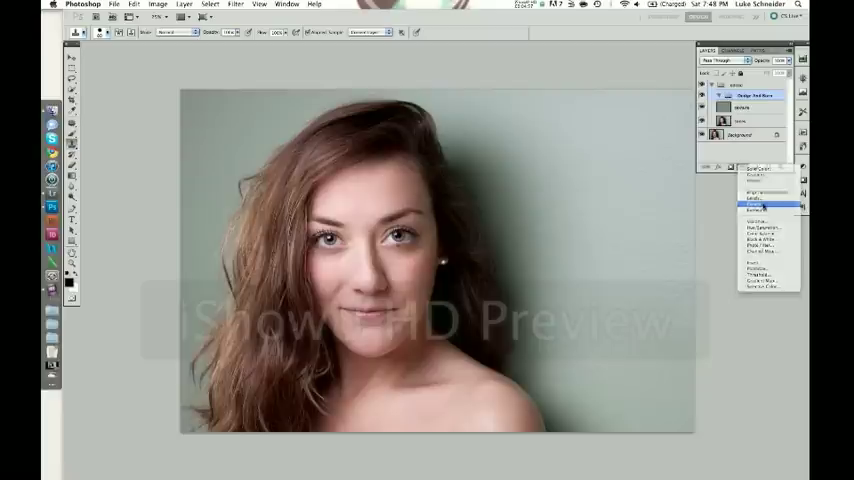
- Add a Curves adjustment to the group and delete its vector mask
click(758, 204)
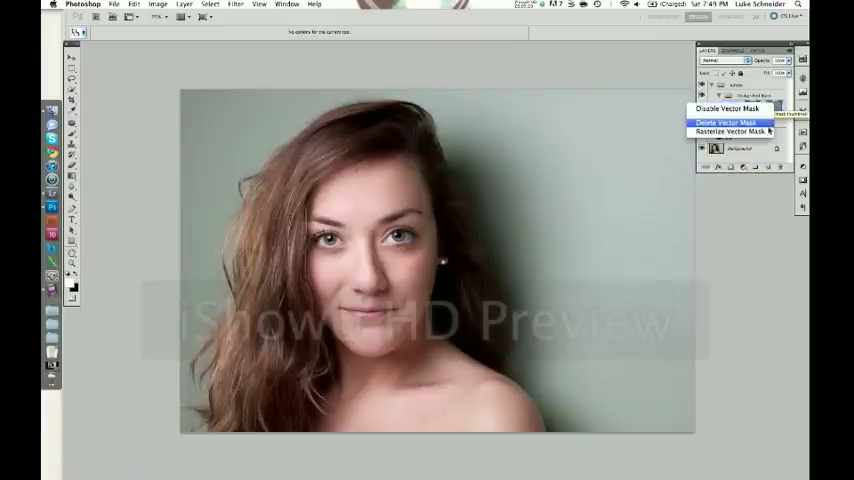
click(723, 122)
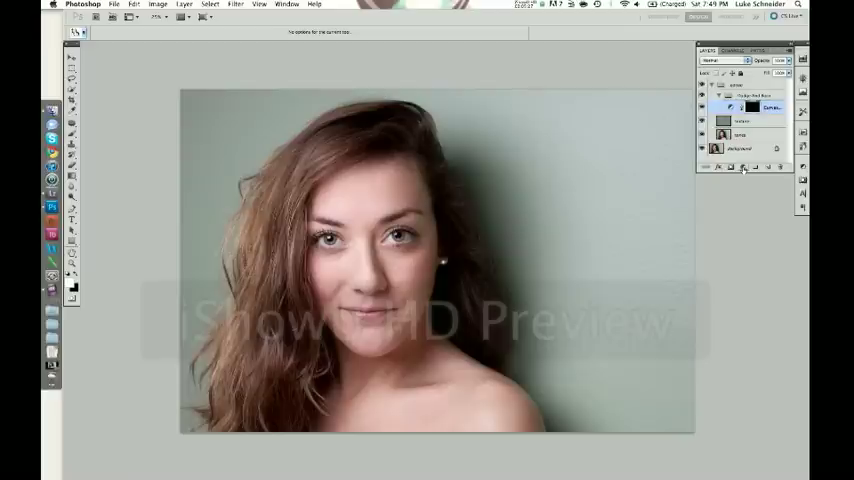
- Add a second Curves adjustment layer and rasterize its vector mask
click(742, 167)
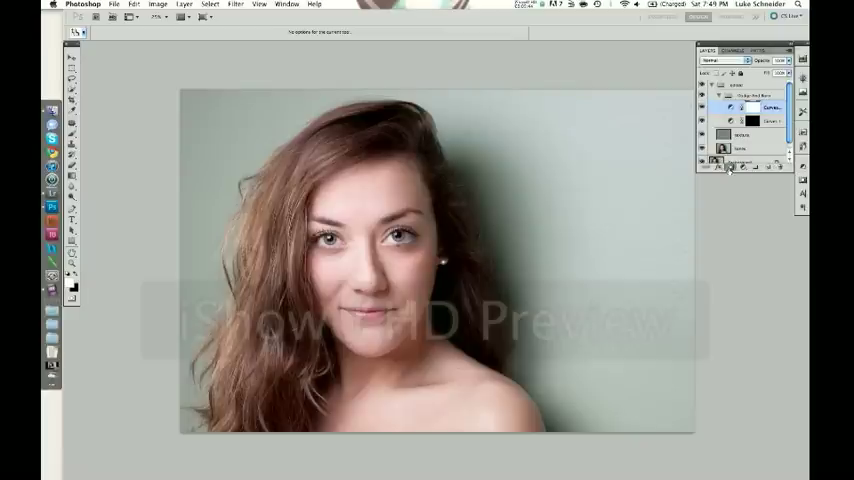
right_click(732, 108)
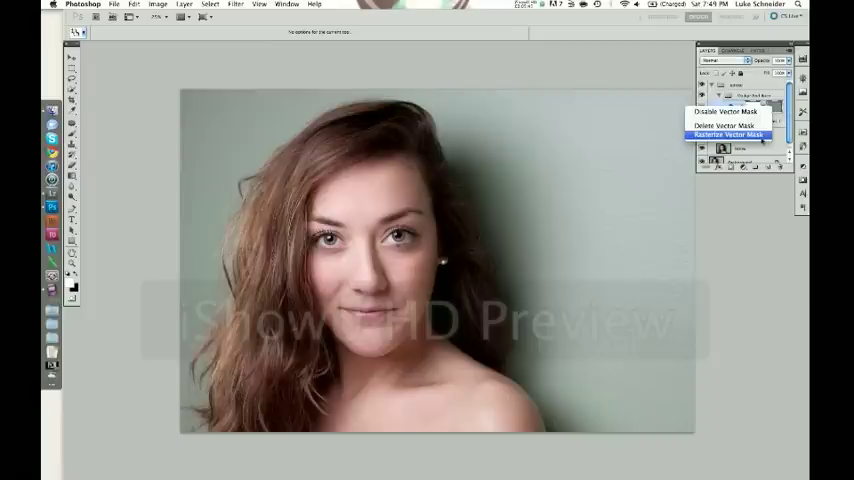
click(728, 134)
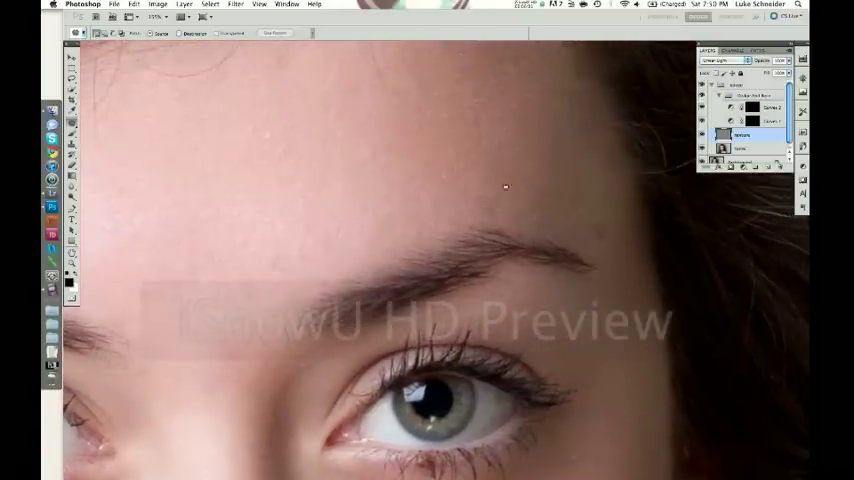
mouse_move(507, 179)
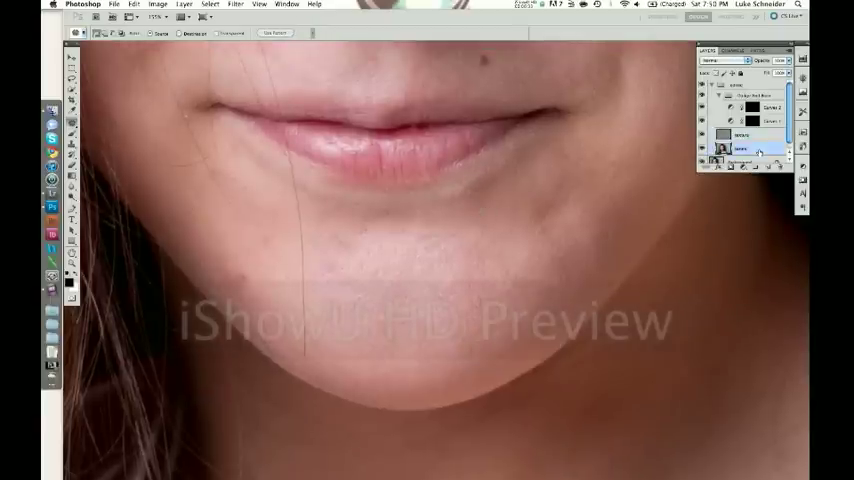
- Select the tones layer to patch blemishes on the forehead and chin
click(478, 297)
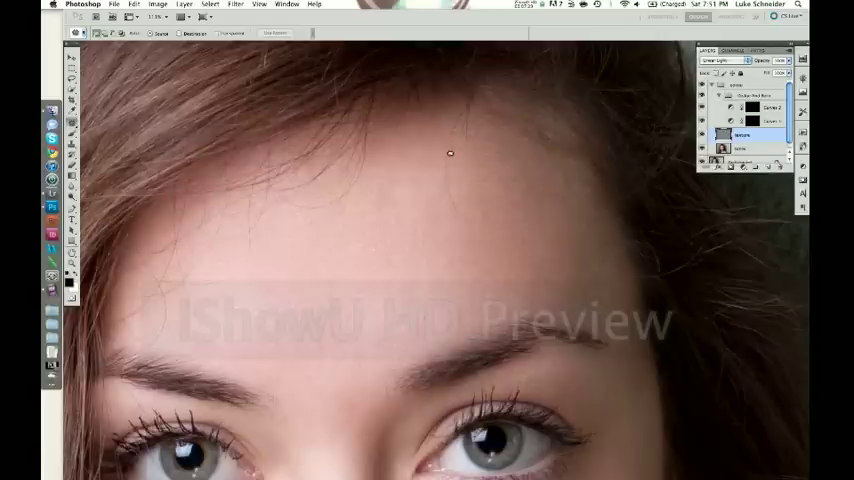
mouse_move(468, 222)
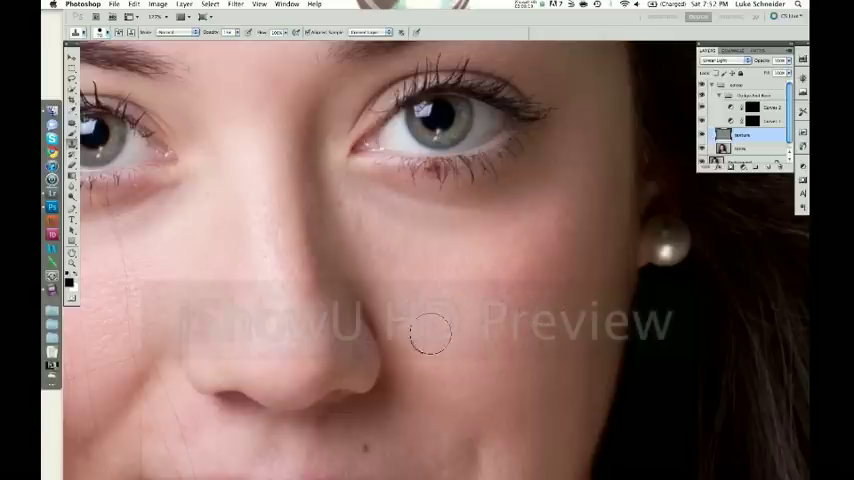
mouse_move(497, 383)
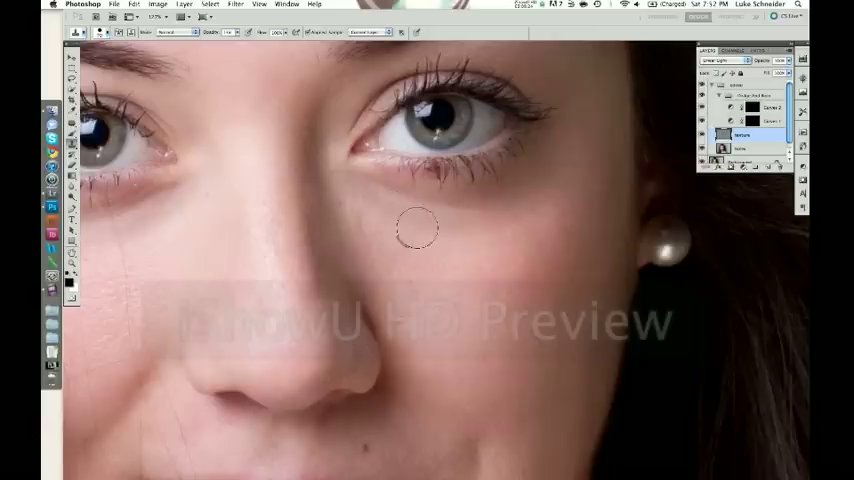
mouse_move(383, 202)
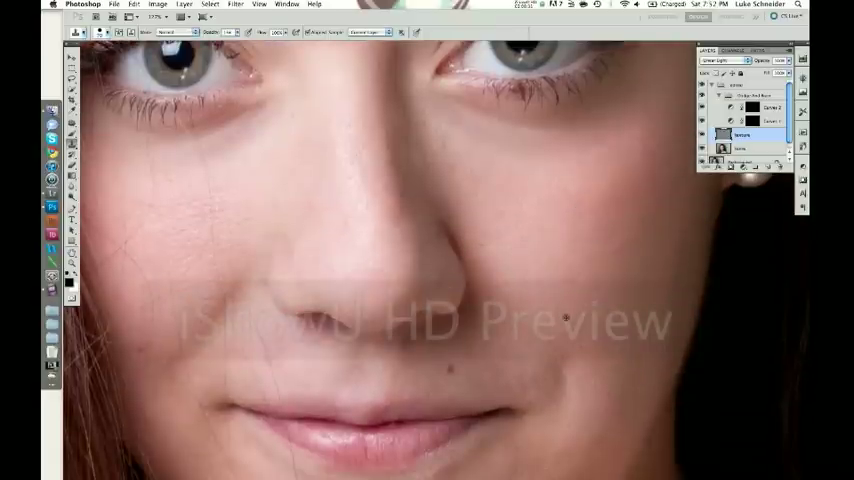
mouse_move(585, 380)
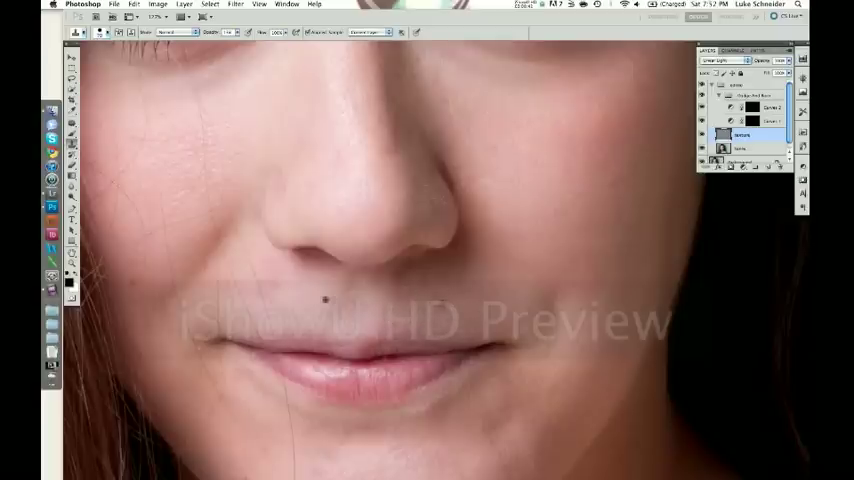
mouse_move(352, 303)
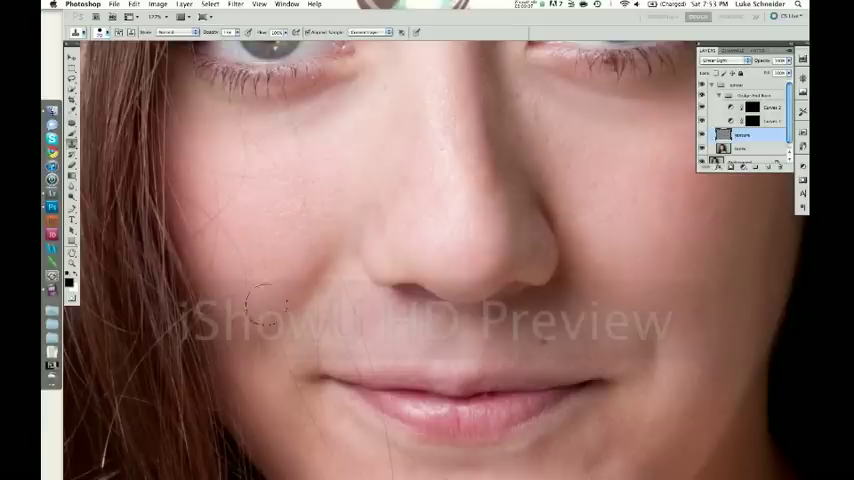
mouse_move(205, 187)
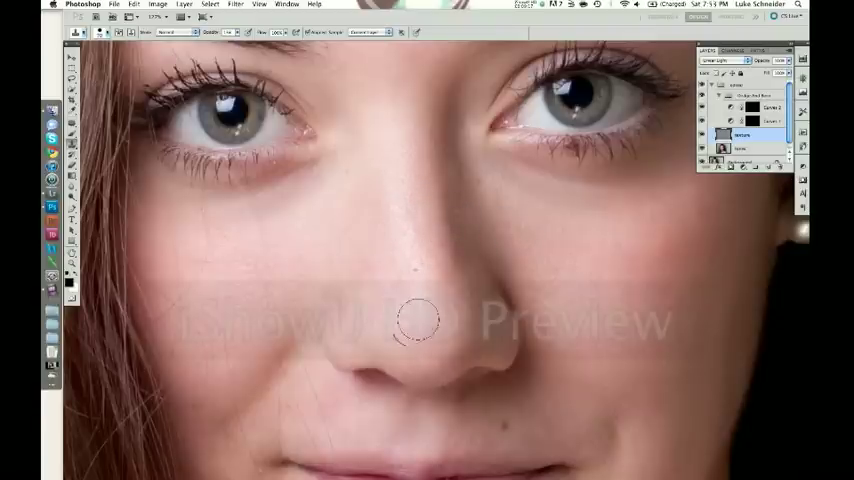
mouse_move(363, 252)
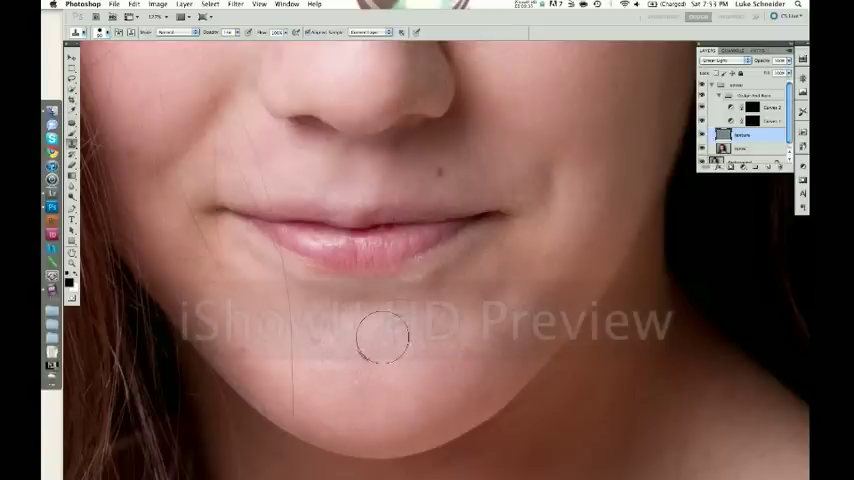
mouse_move(311, 334)
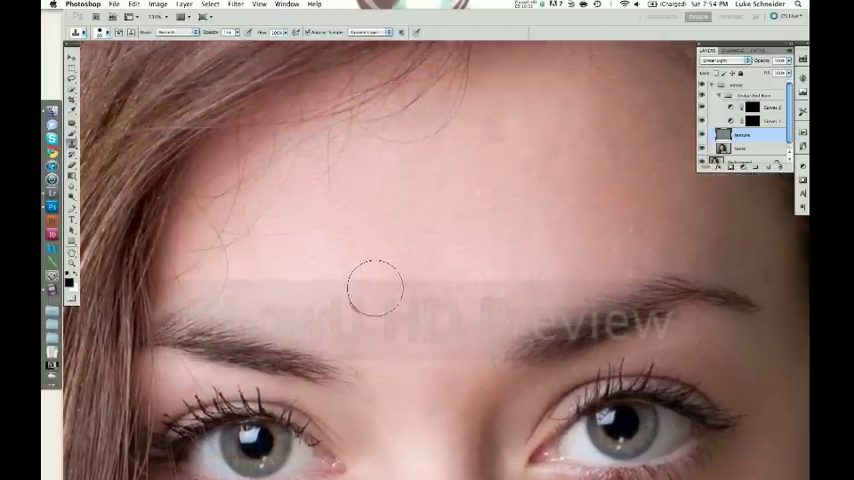
mouse_move(508, 143)
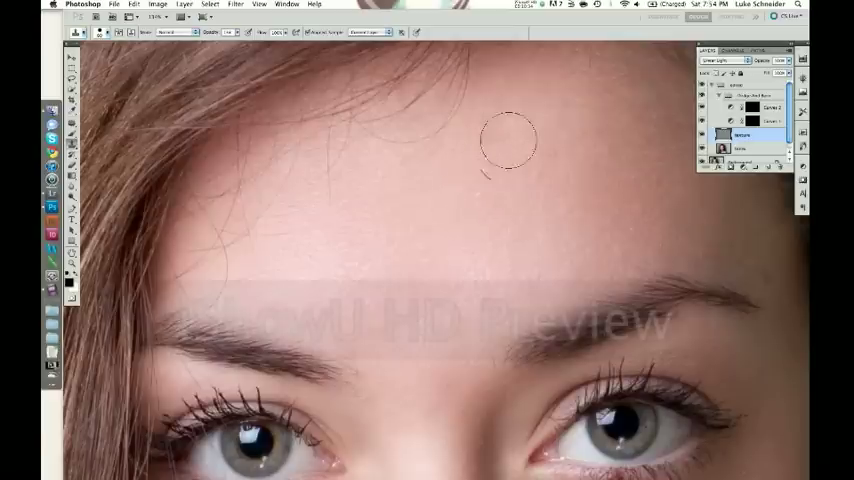
mouse_move(555, 162)
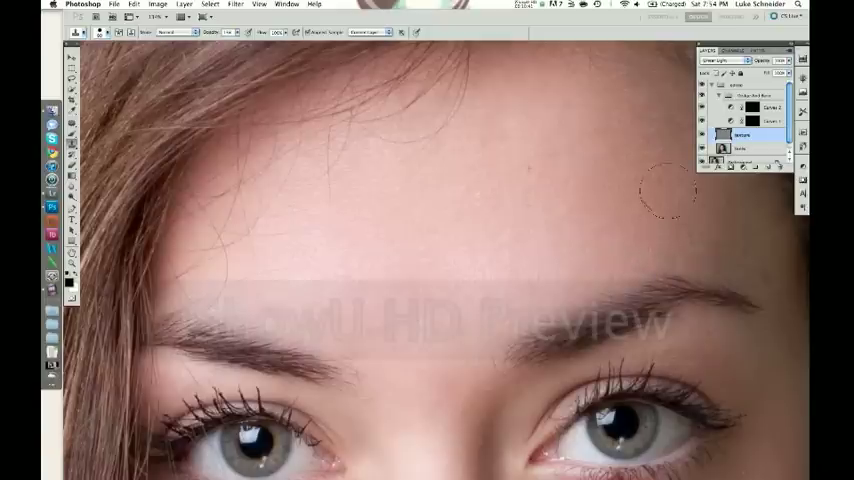
mouse_move(380, 202)
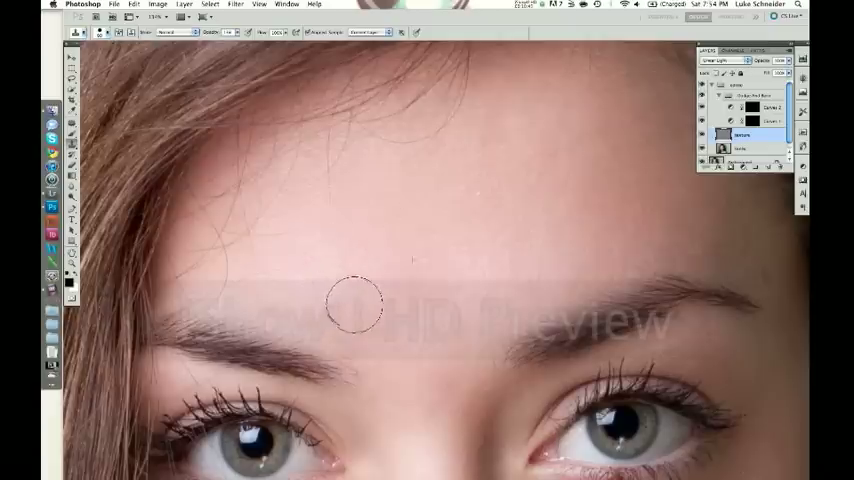
mouse_move(288, 215)
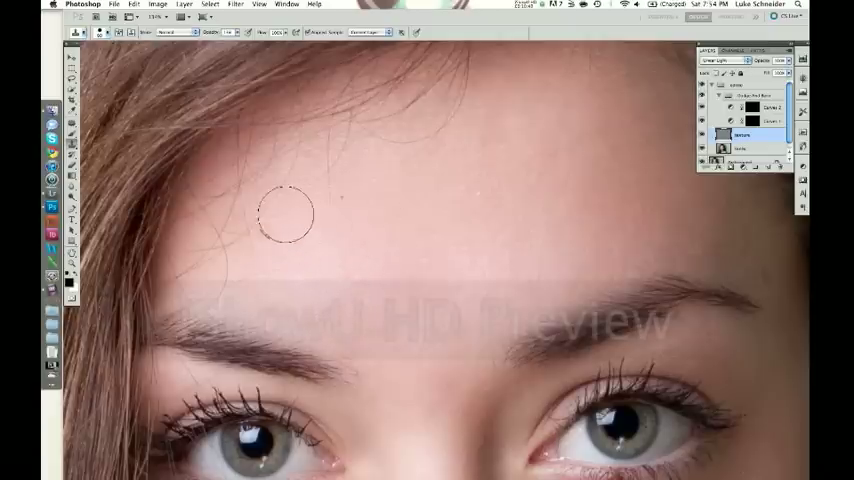
mouse_move(362, 148)
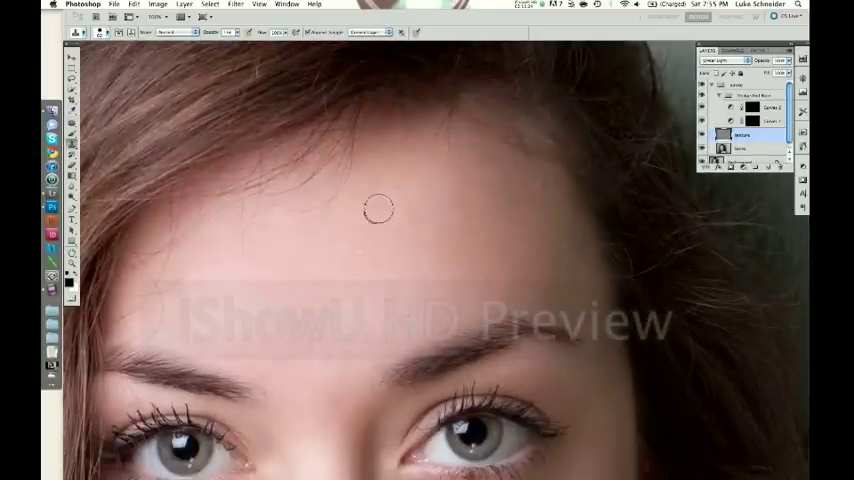
mouse_move(408, 241)
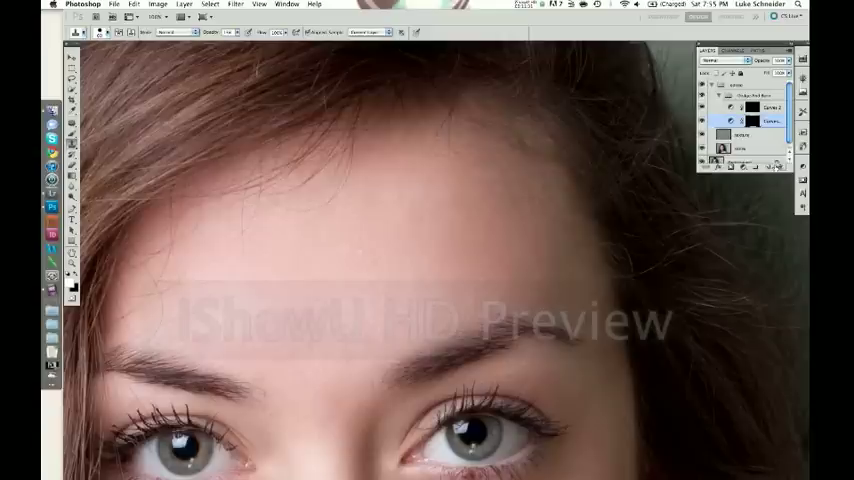
- Rename the two Curves layers in the dodge-and-burn group to 'highlights' and 'shadow'
double_click(770, 121)
text(shadow)
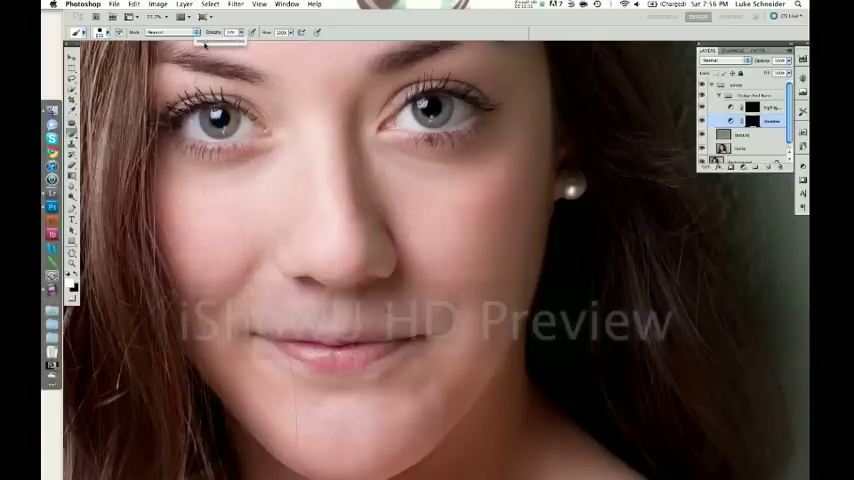
mouse_move(145, 230)
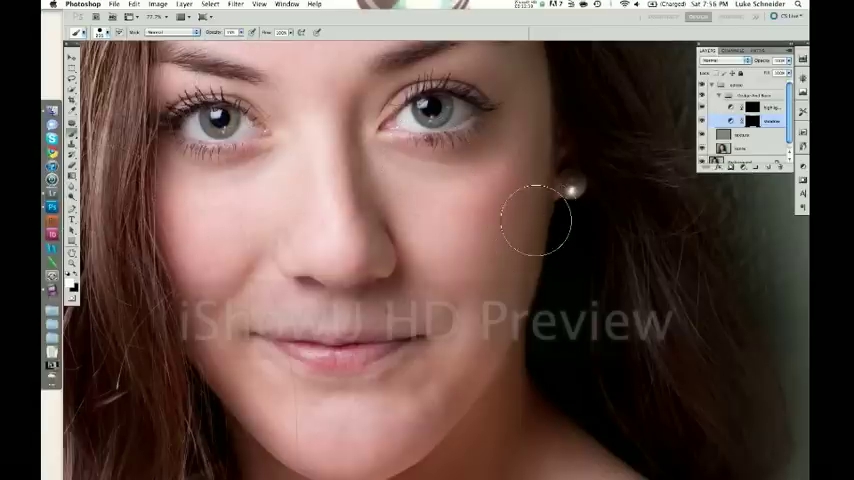
mouse_move(540, 140)
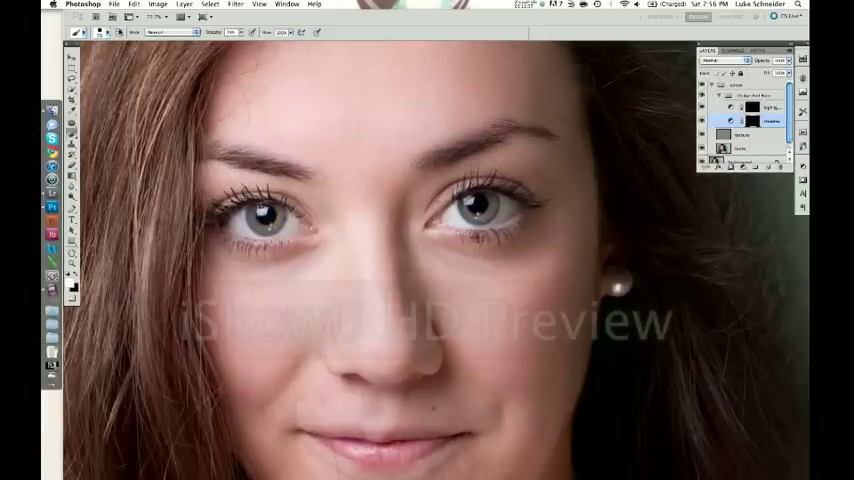
- Paint low-opacity white on the shadow layer mask across cheeks, nose and jaw
click(101, 32)
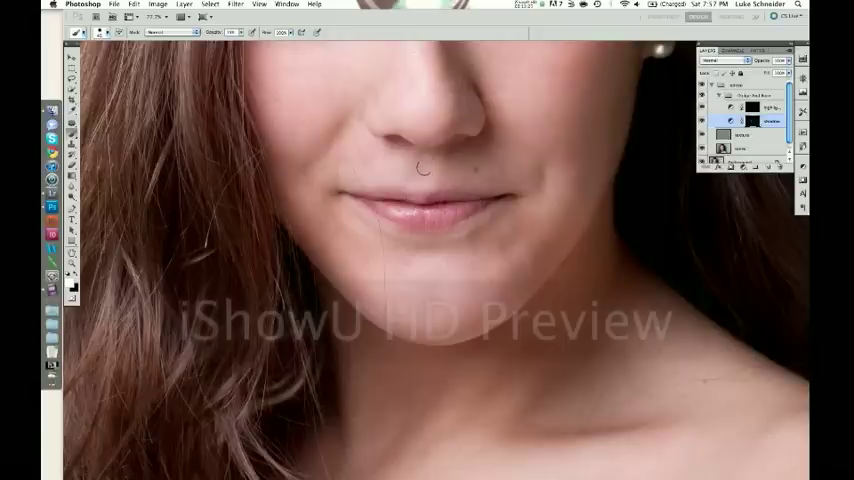
mouse_move(440, 176)
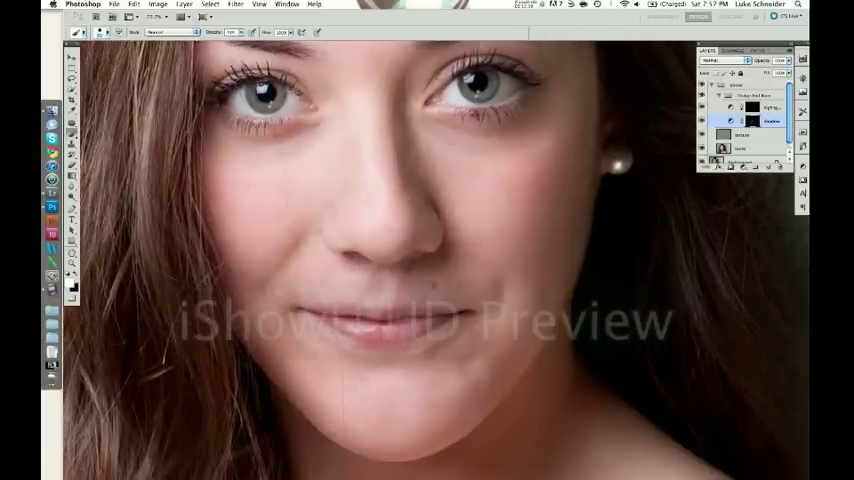
click(290, 245)
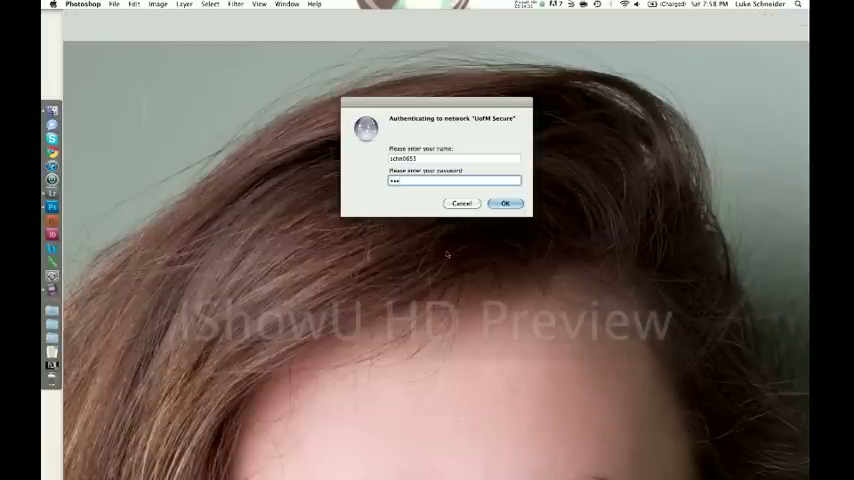
- Dismiss the network authentication prompt and fit the whole portrait on screen
click(504, 203)
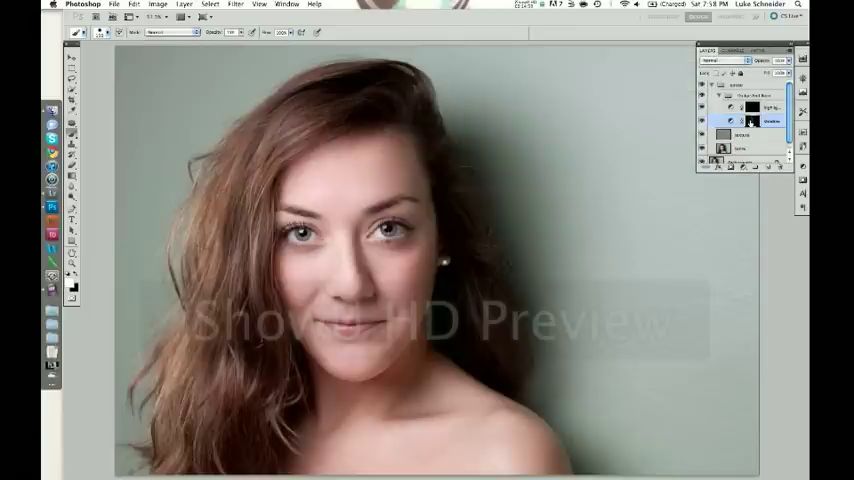
- Paint on the highlights layer mask over the forehead, brows and around the eyes
click(745, 107)
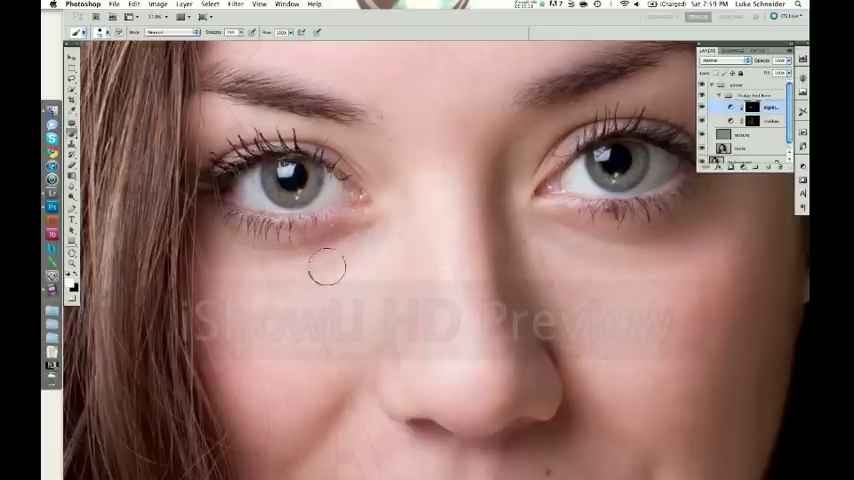
mouse_move(610, 264)
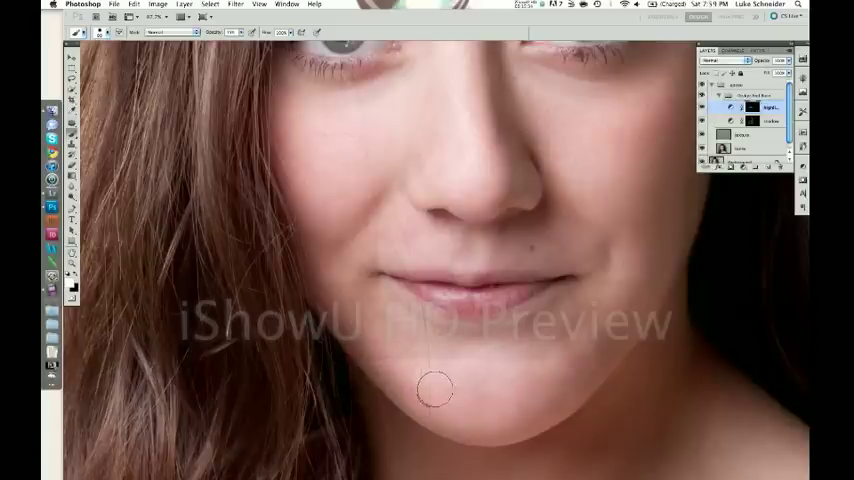
mouse_move(520, 388)
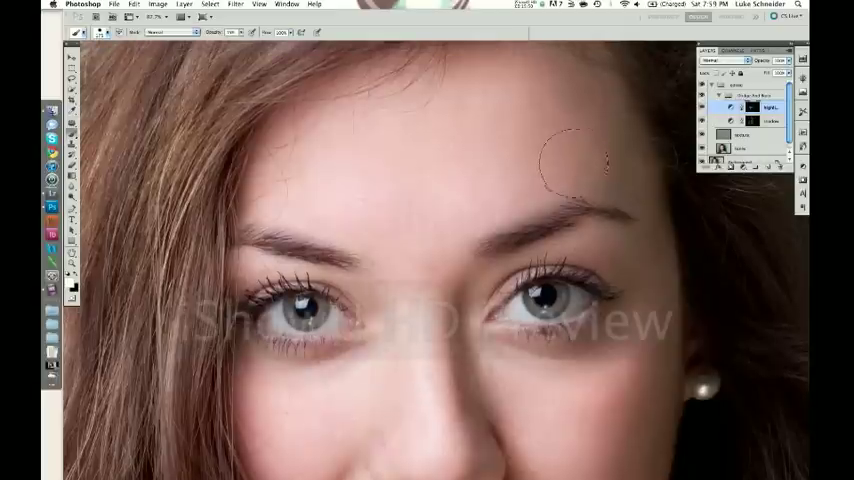
mouse_move(484, 132)
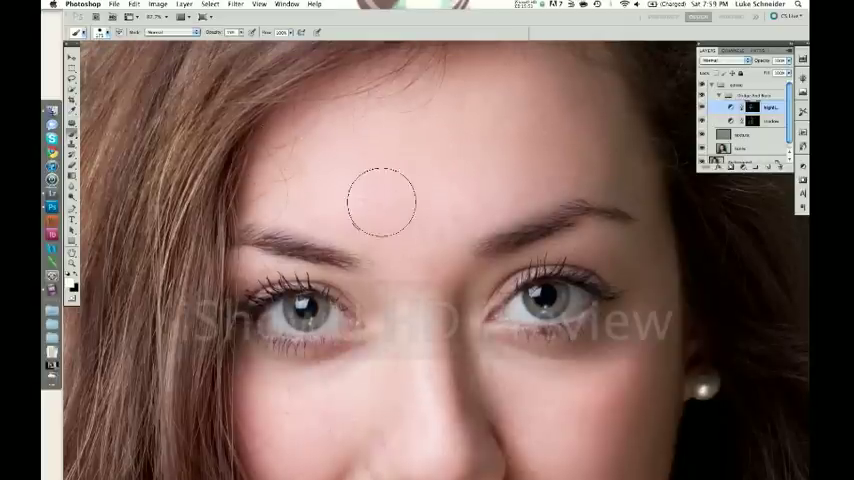
mouse_move(448, 207)
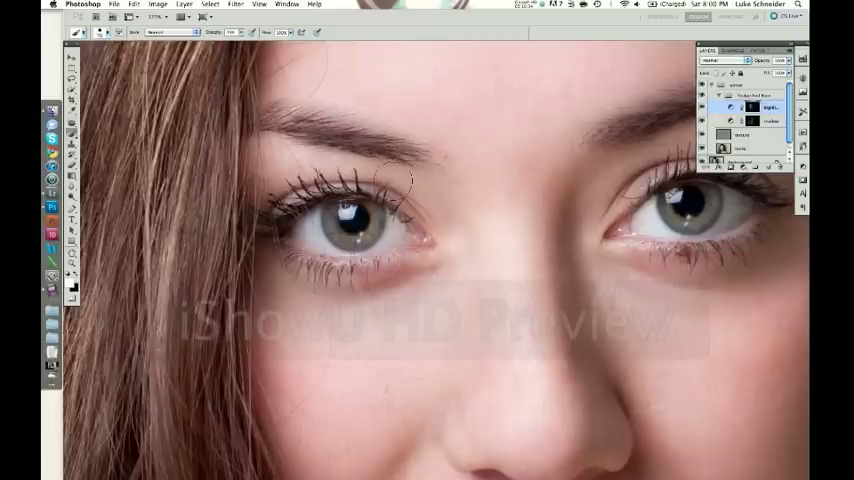
mouse_move(491, 192)
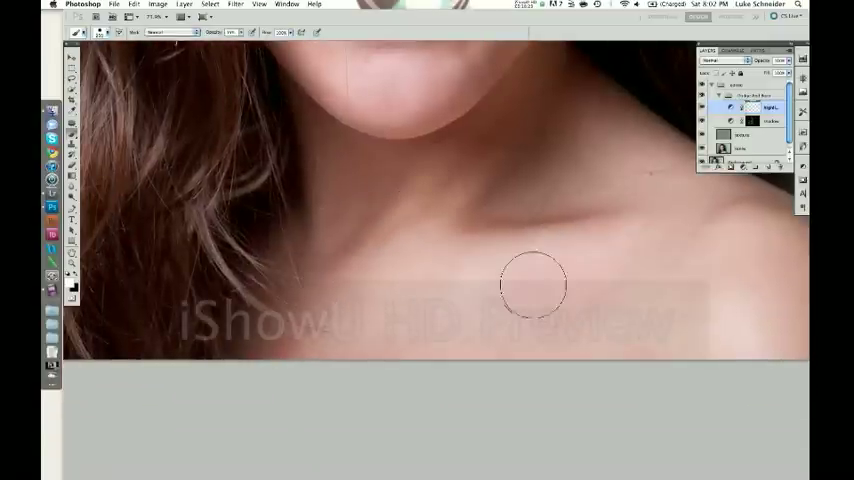
mouse_move(615, 295)
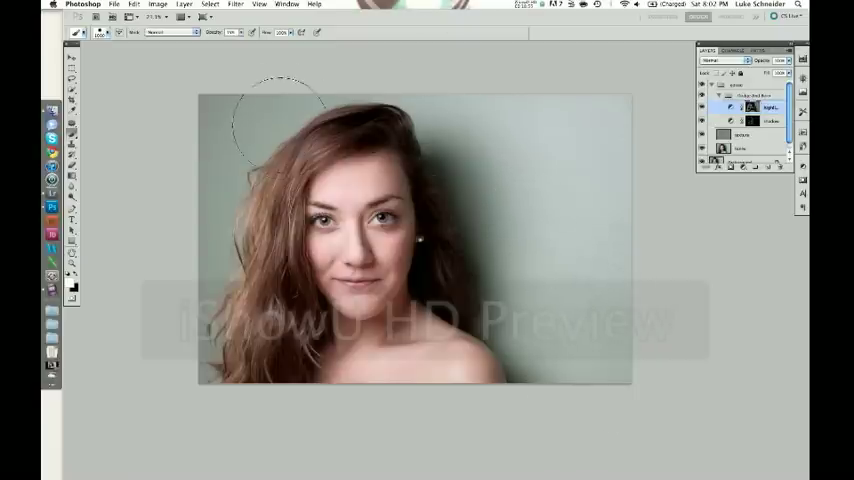
mouse_move(185, 200)
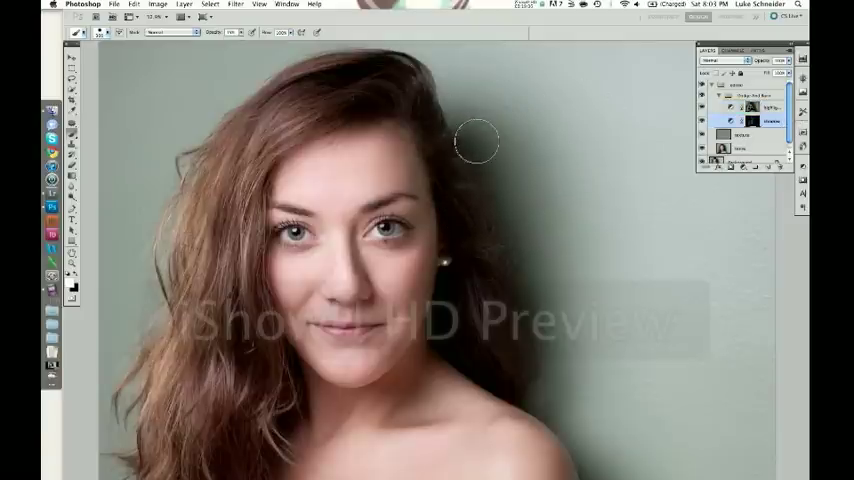
mouse_move(528, 328)
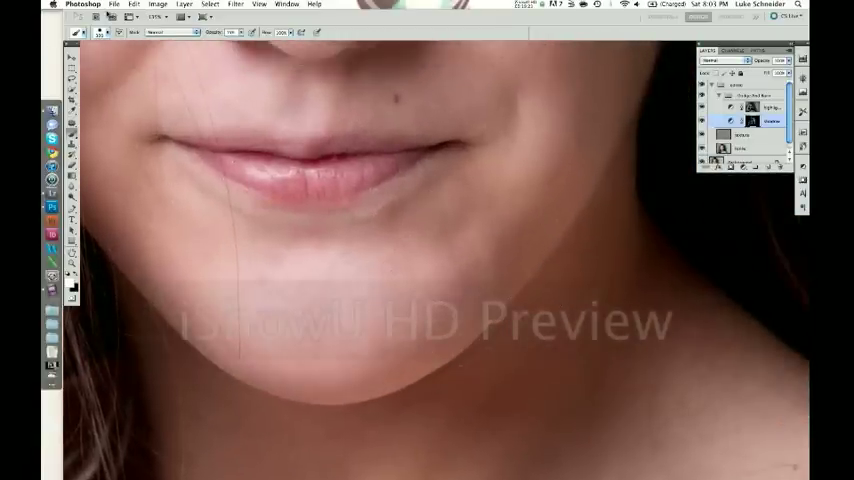
- Create a new Overlay-mode layer filled with Overlay-neutral 50% gray
click(184, 4)
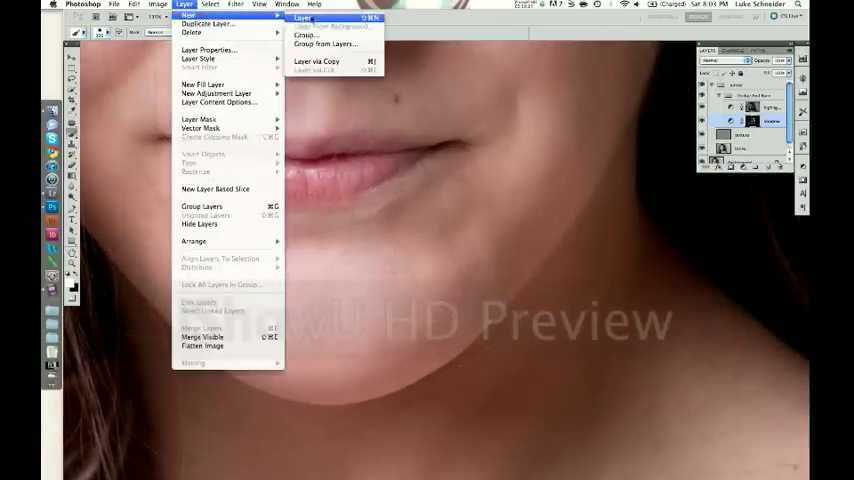
click(303, 18)
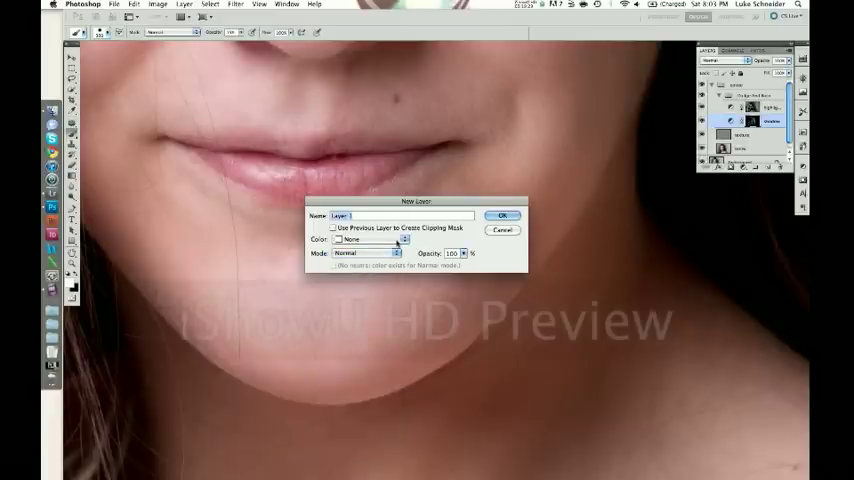
click(333, 227)
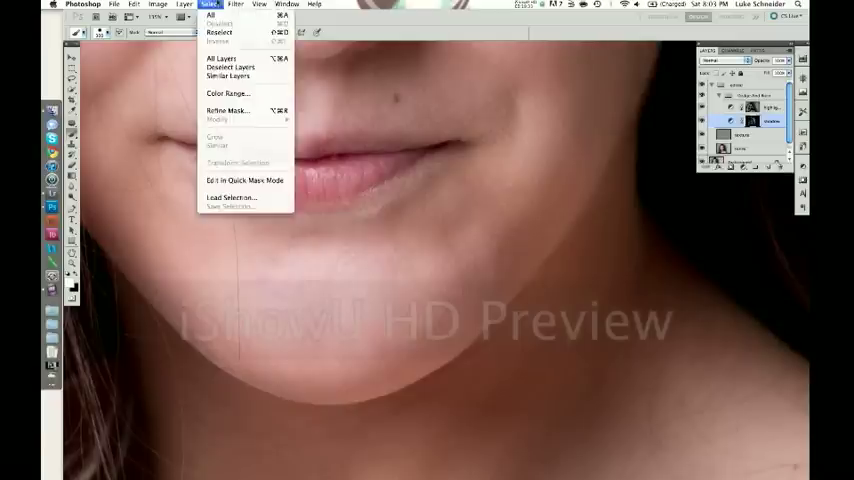
click(184, 5)
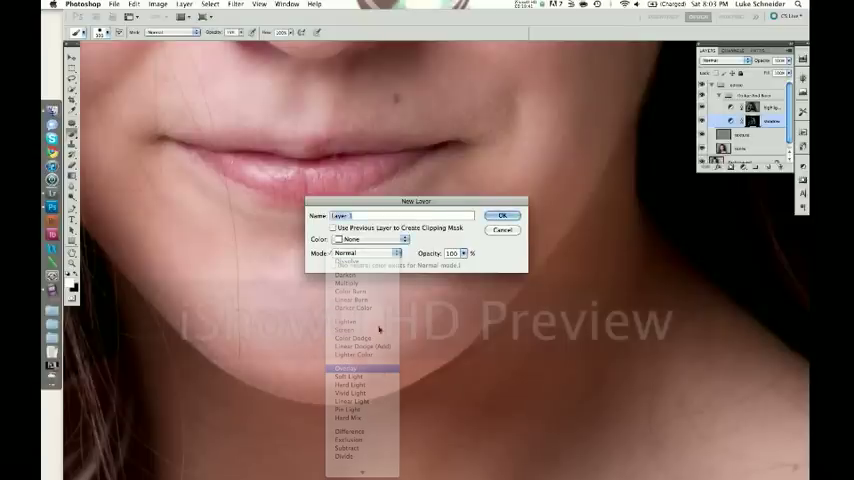
click(346, 368)
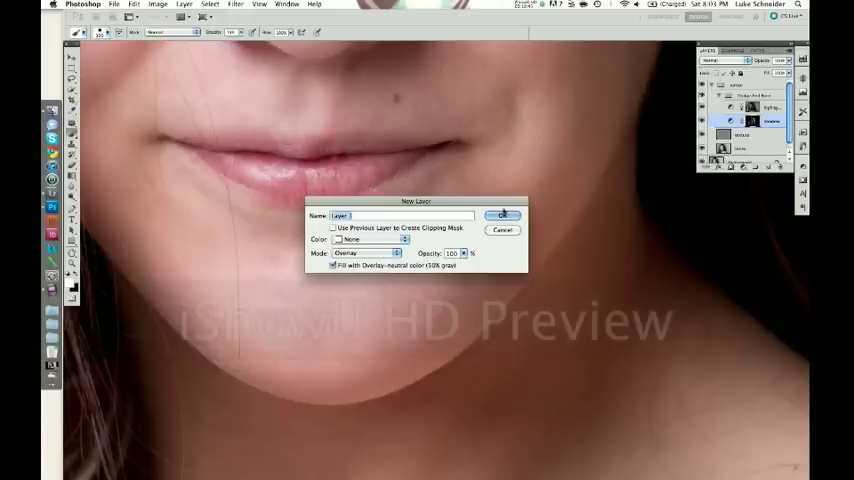
click(503, 215)
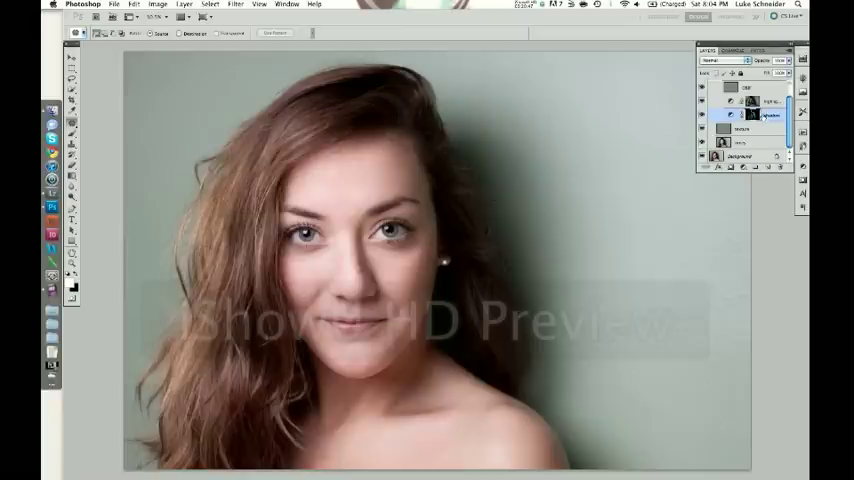
- Place the 50% gray Overlay layer at the top of the Dodge And Burn group
click(750, 101)
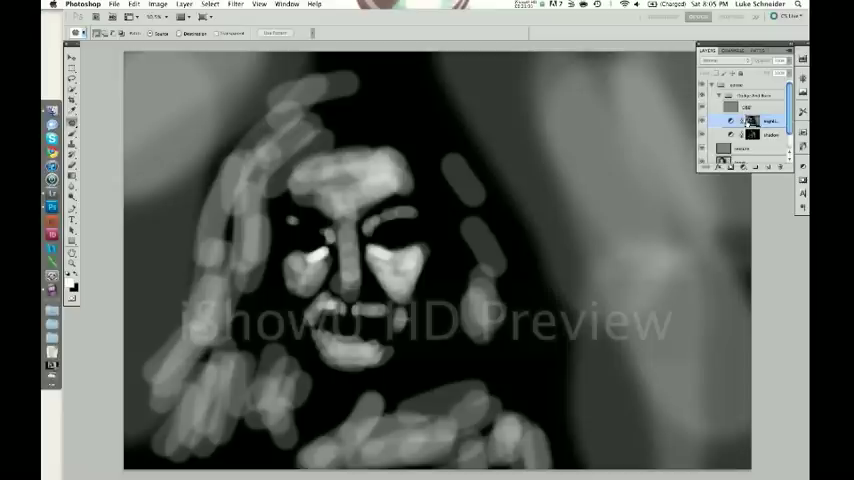
mouse_move(283, 17)
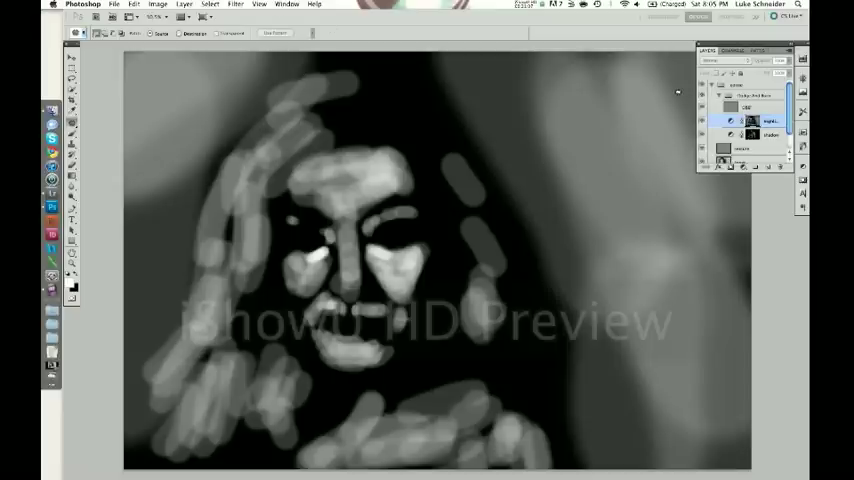
- Apply a small-radius Gaussian Blur to the highlights Curves layer mask
click(236, 4)
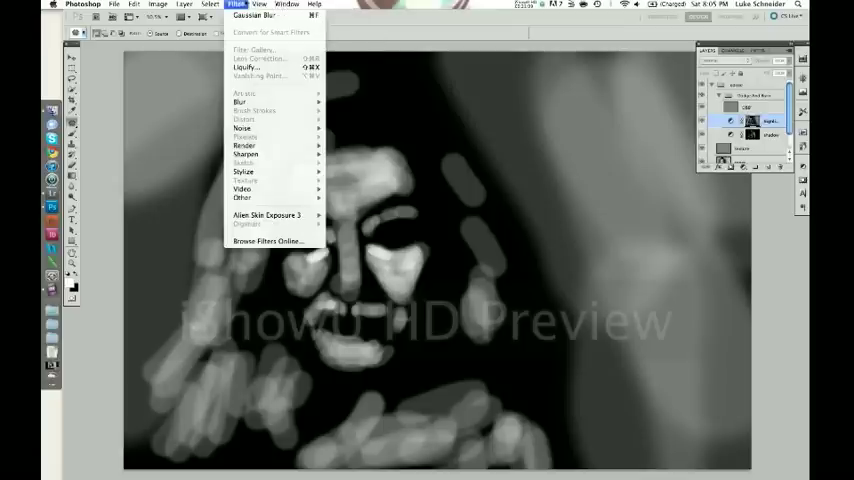
mouse_move(240, 101)
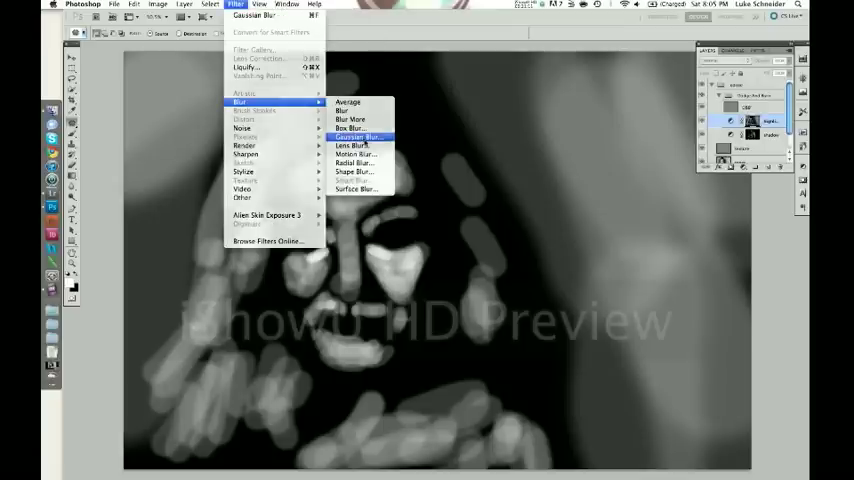
click(356, 137)
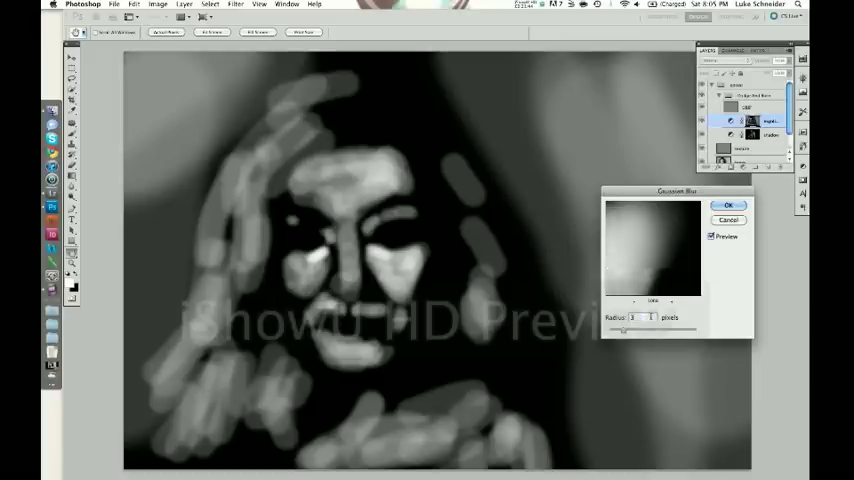
click(729, 205)
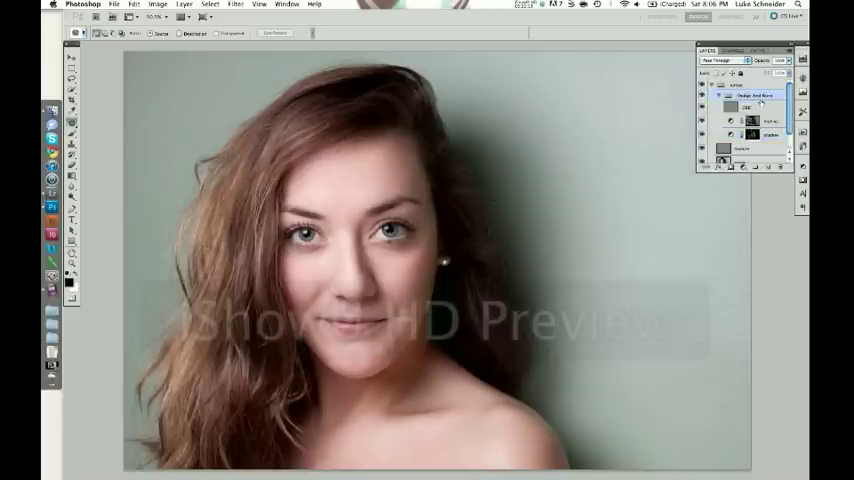
- Dodge the irises on the highlights layer, then bring up Merge Layers for the retouch layers
right_click(748, 100)
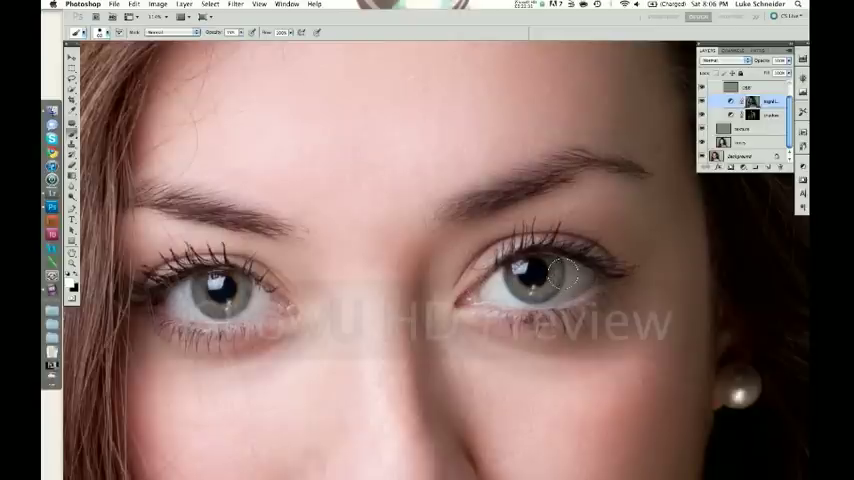
click(560, 275)
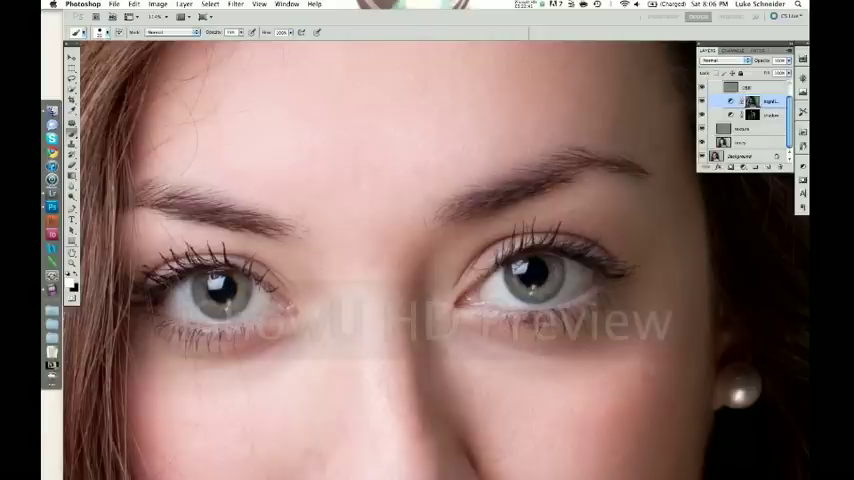
click(750, 114)
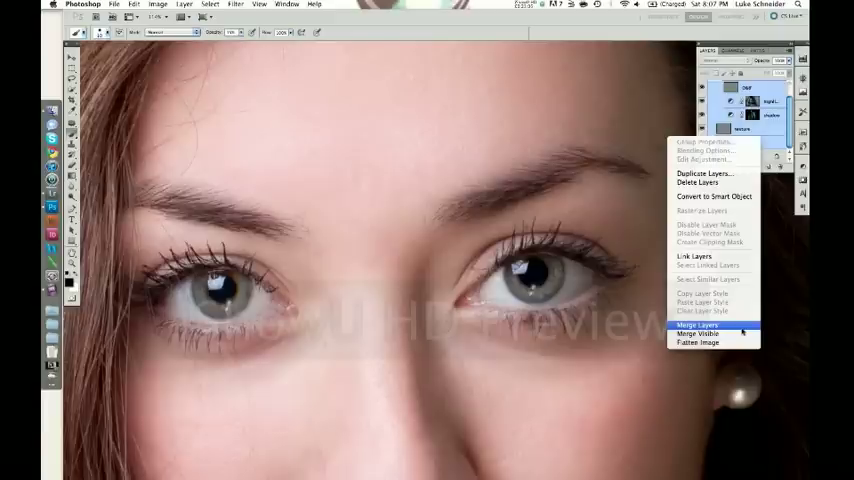
- Merge the retouching layers into one layer named 'Dodge And Burn'
click(698, 324)
text(Dodge And Burn)
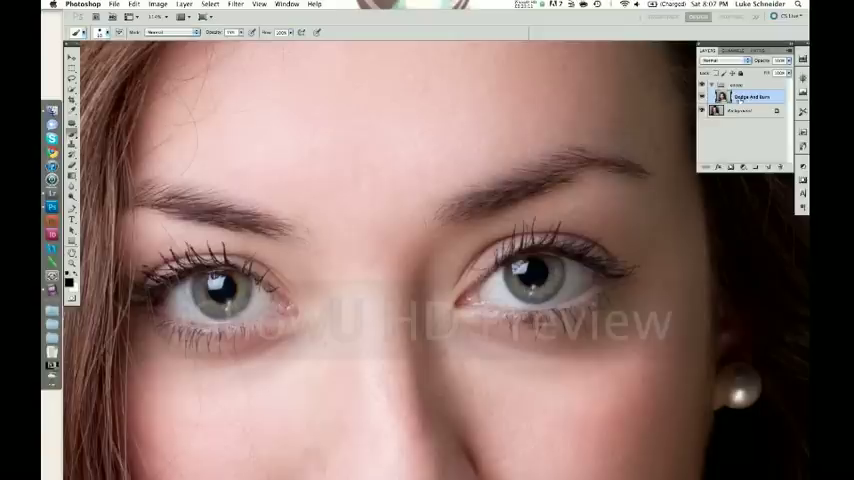
click(745, 110)
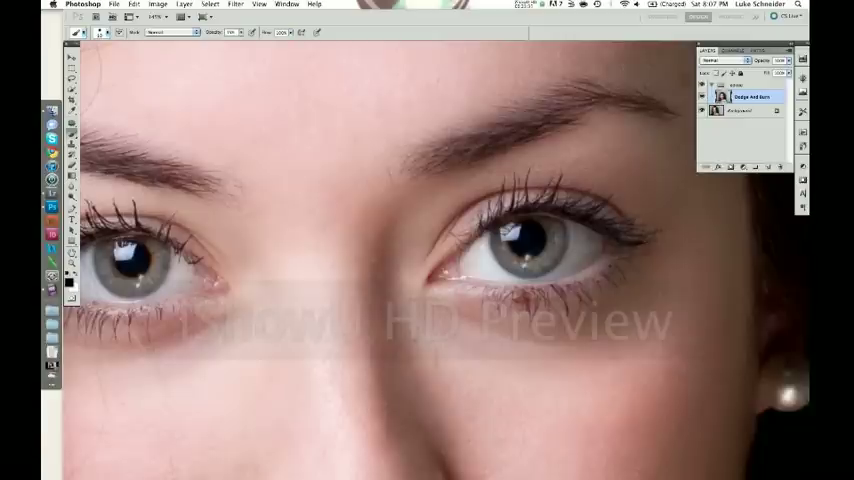
- Sharpen the Dodge And Burn copy with Unsharp Mask at about 108% amount, 1.6 px radius
click(236, 5)
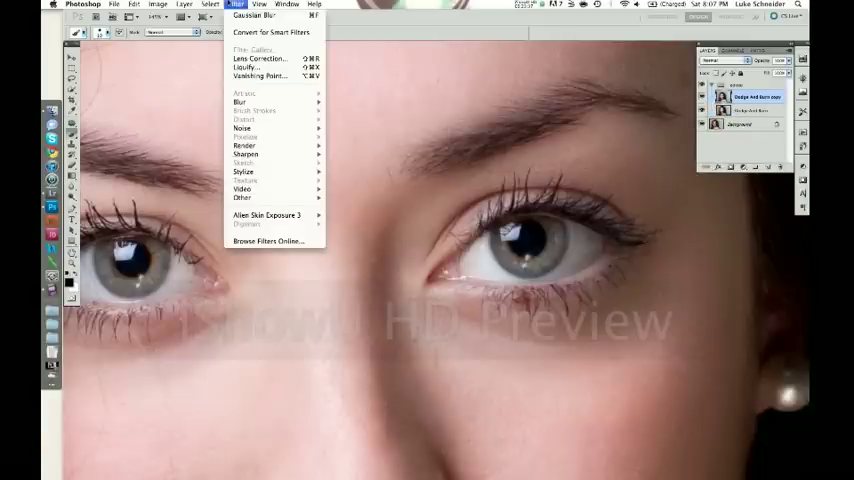
mouse_move(245, 154)
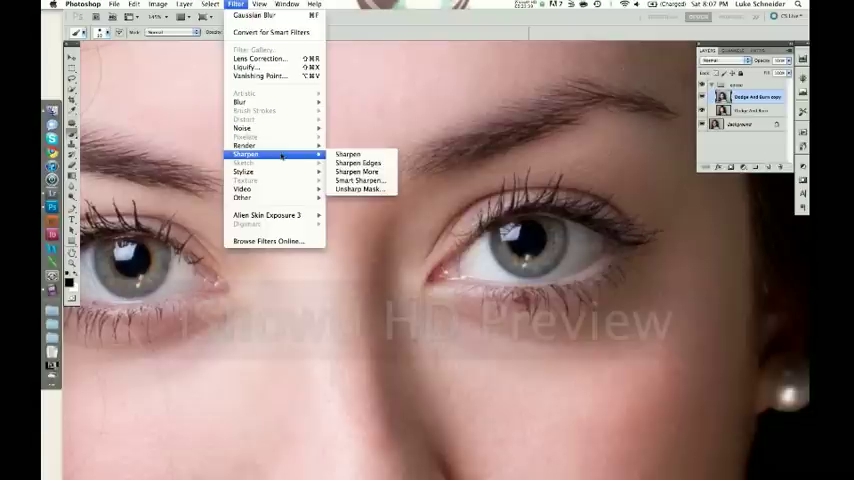
click(410, 193)
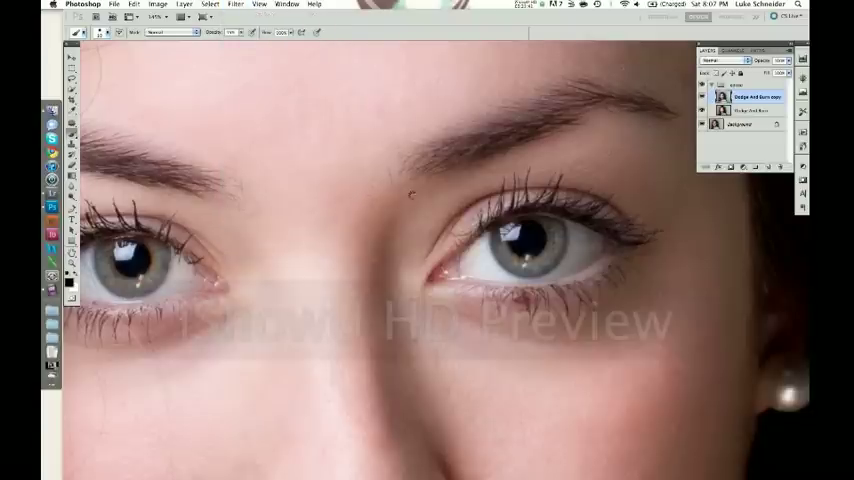
click(235, 4)
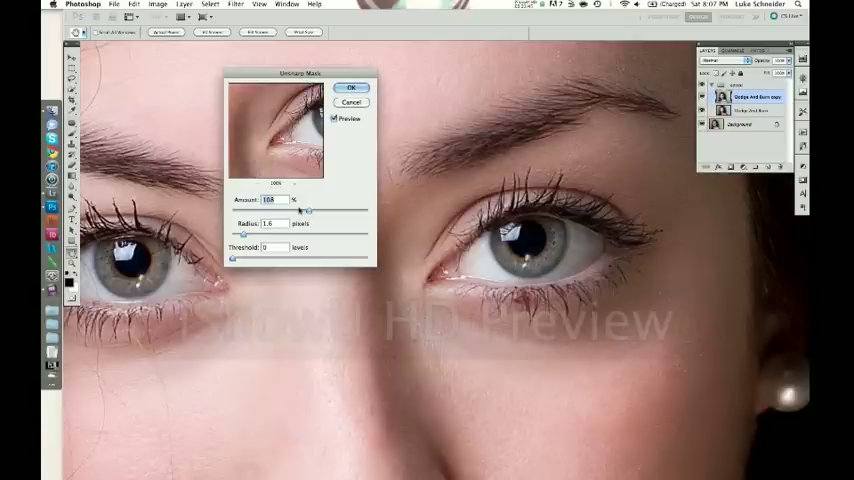
click(351, 87)
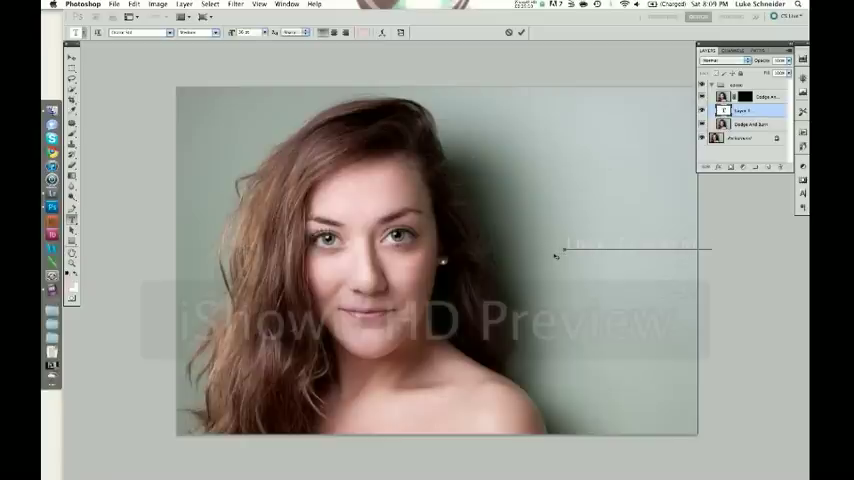
text(Luke Schneider)
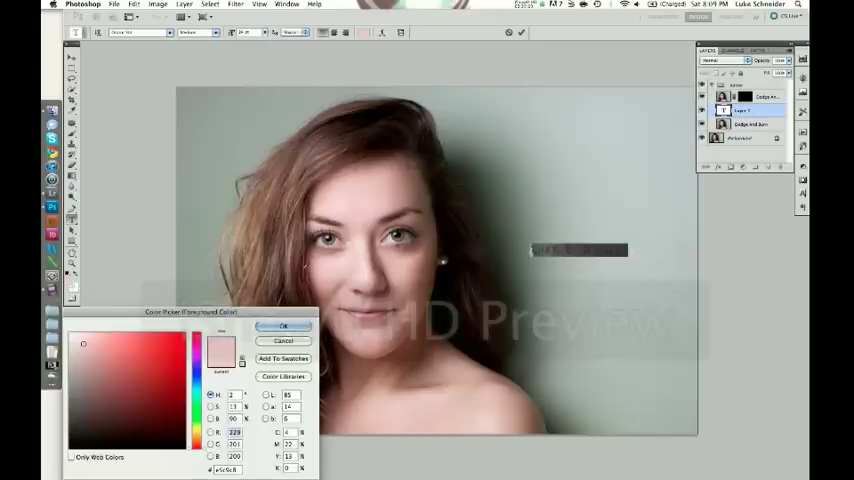
click(284, 326)
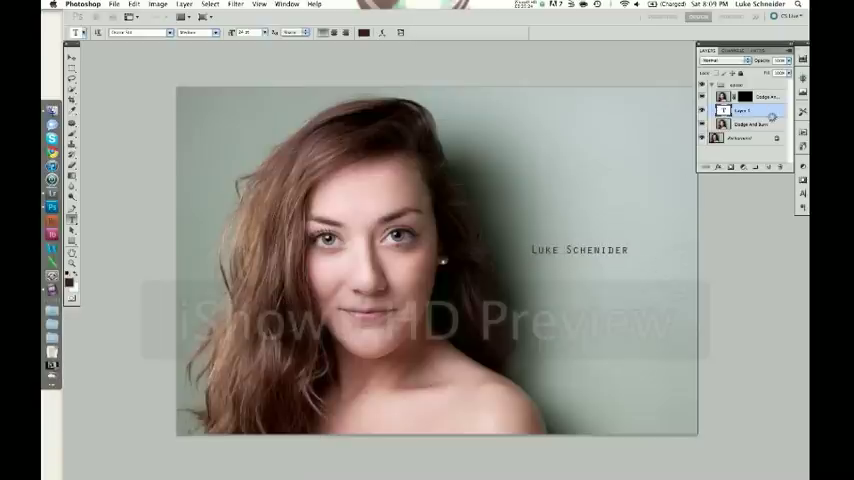
double_click(745, 111)
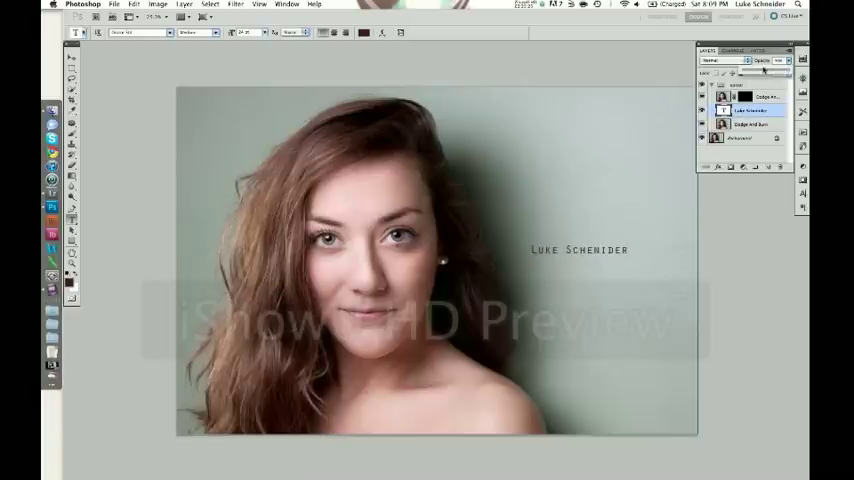